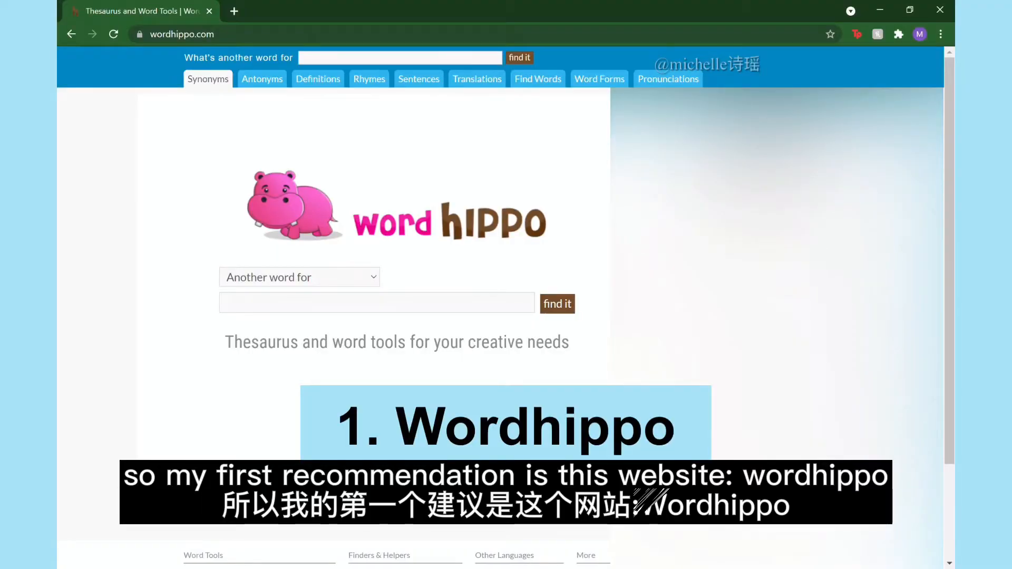
mouse_move(509, 244)
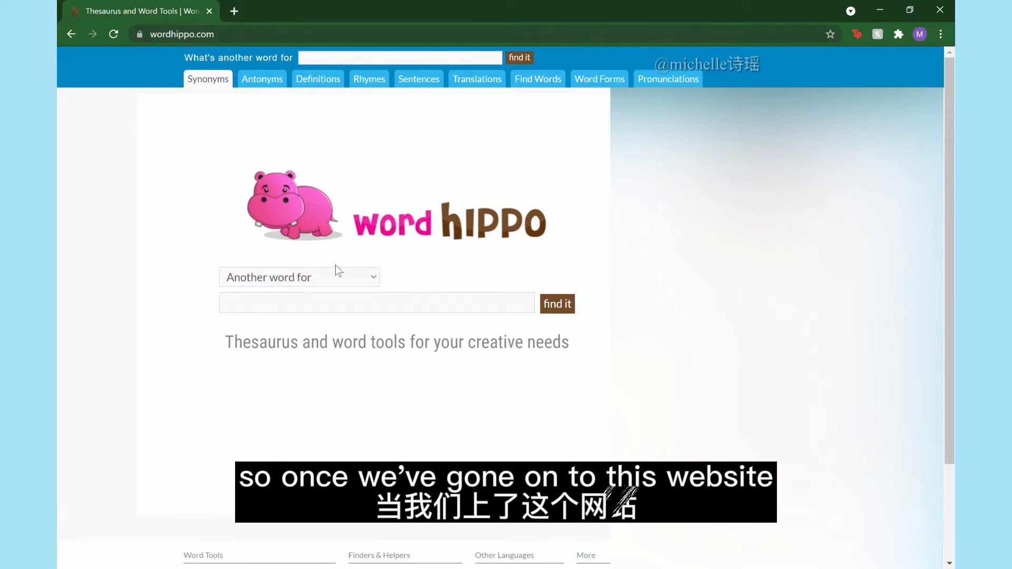
mouse_move(307, 311)
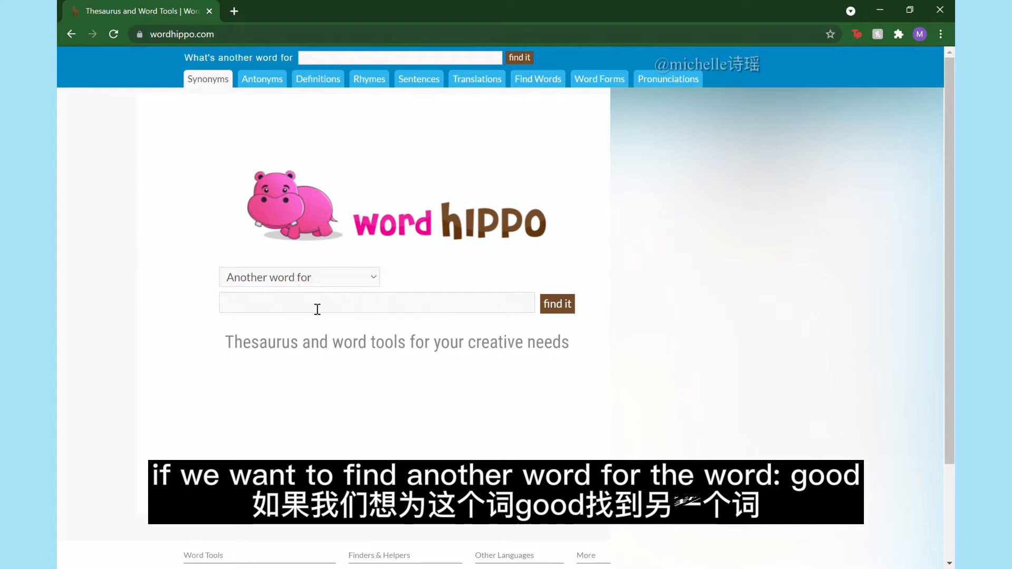
Look up 'good' in WordHippo and browse synonym groups through 'High quality' (perfect, flawless).
text(good)
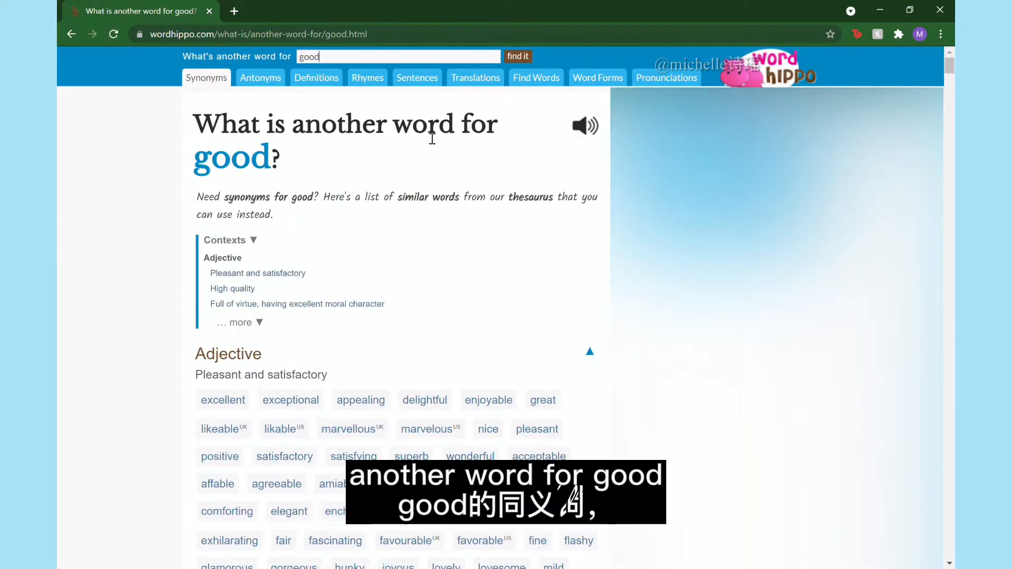
scroll(down, 3)
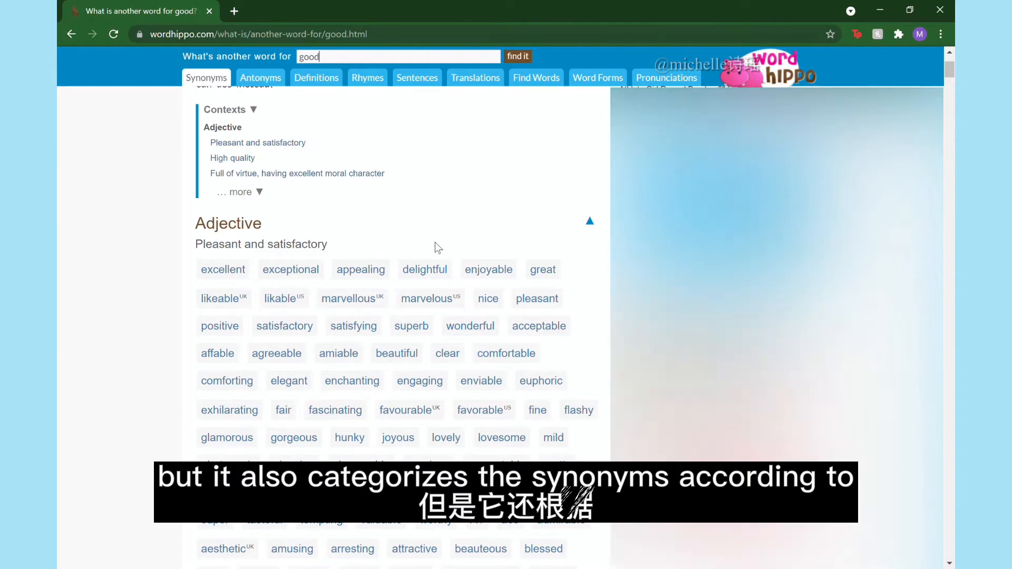
scroll(down, 3)
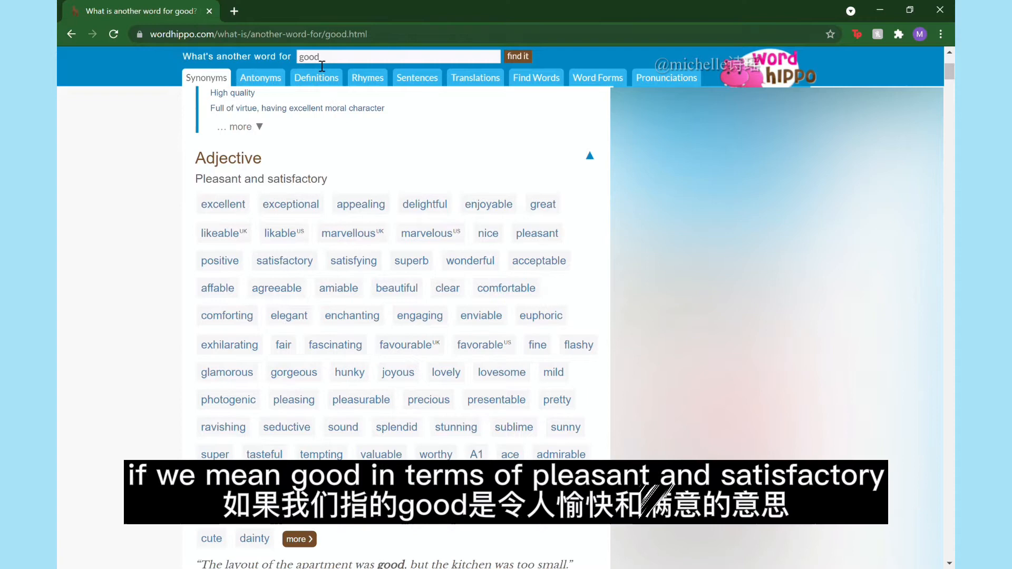
mouse_move(213, 185)
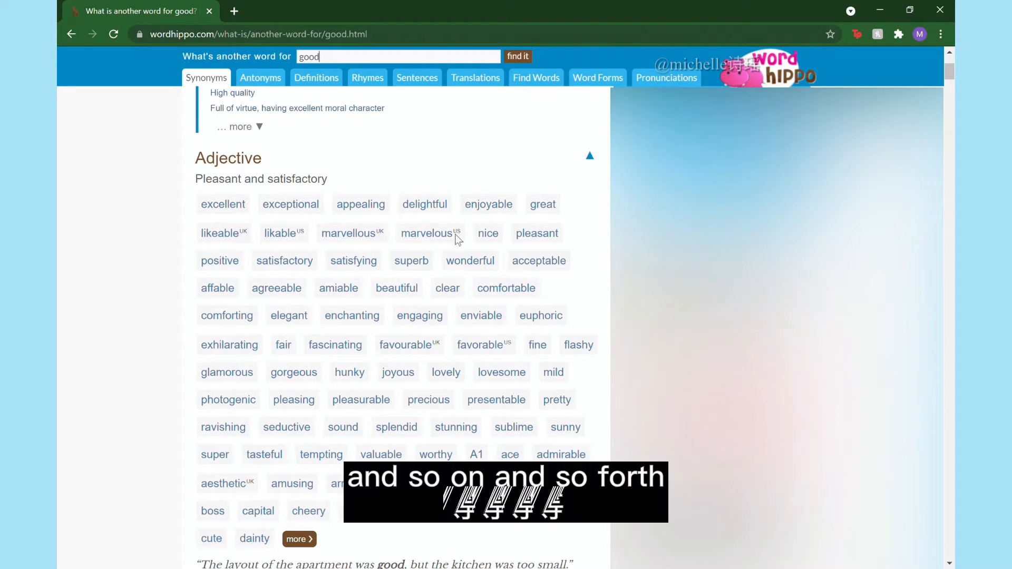
scroll(down, 3)
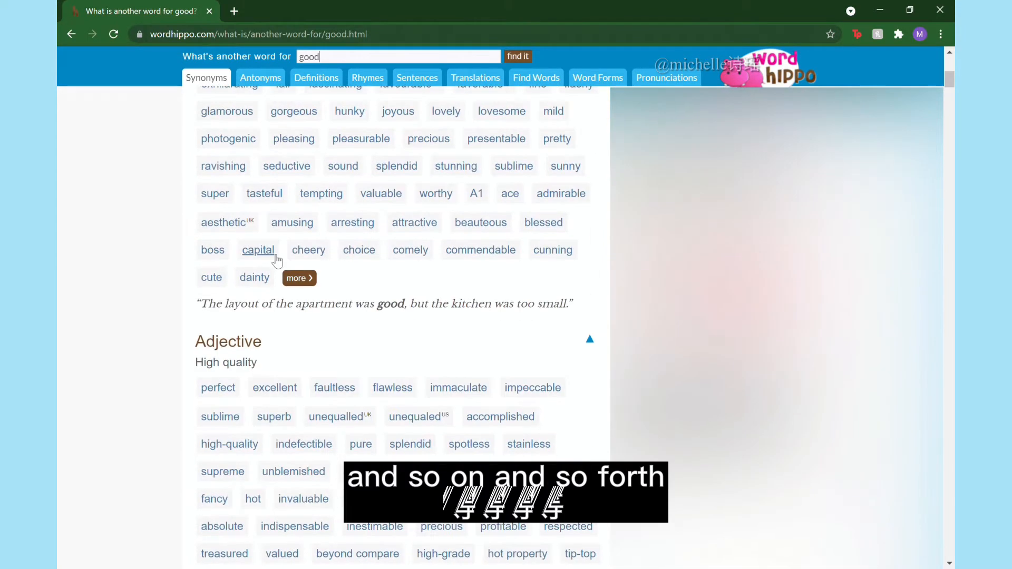
scroll(down, 3)
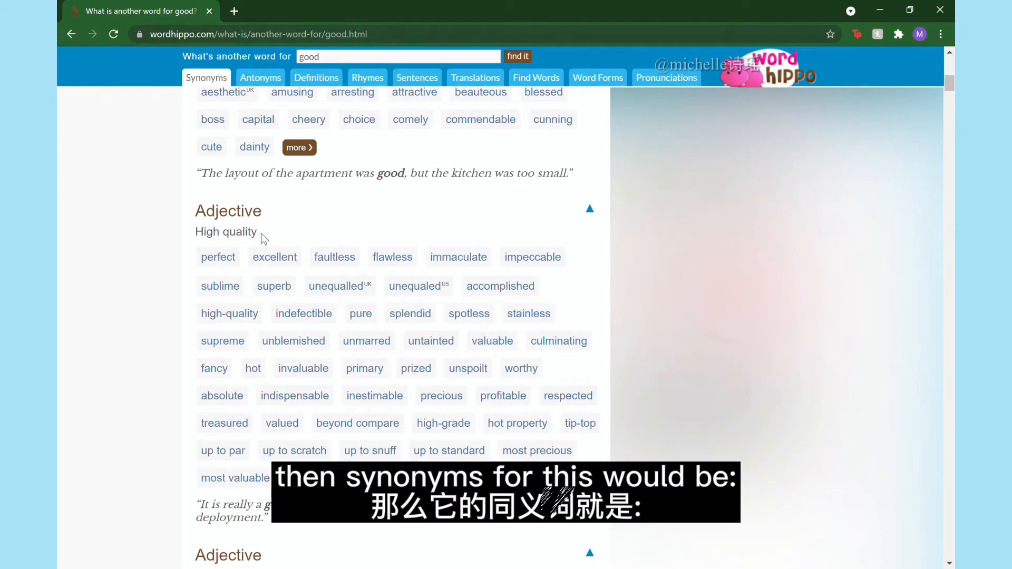
mouse_move(303, 270)
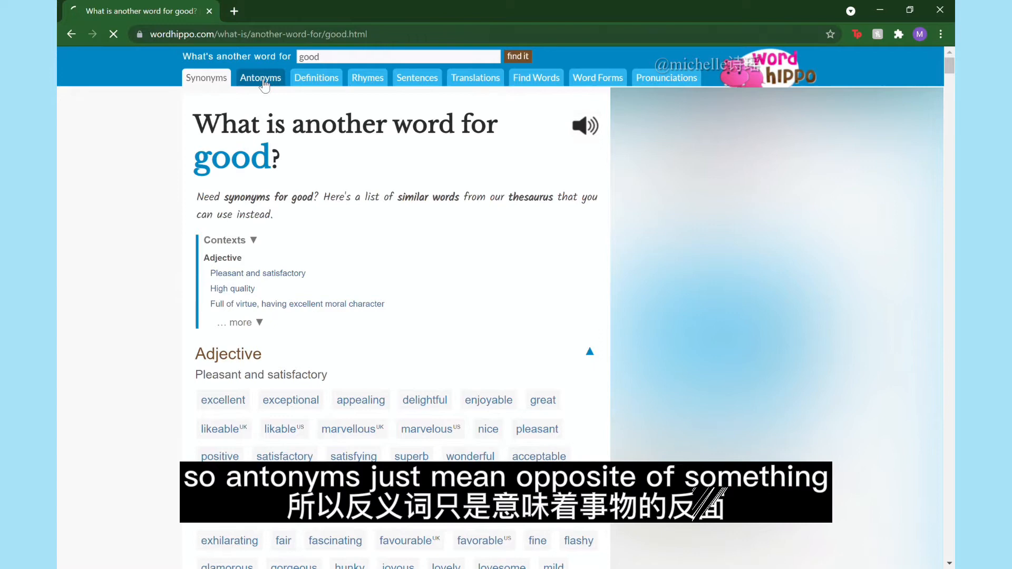
Switch to antonyms of 'good' and scroll through the opposites grouped by meaning.
click(260, 77)
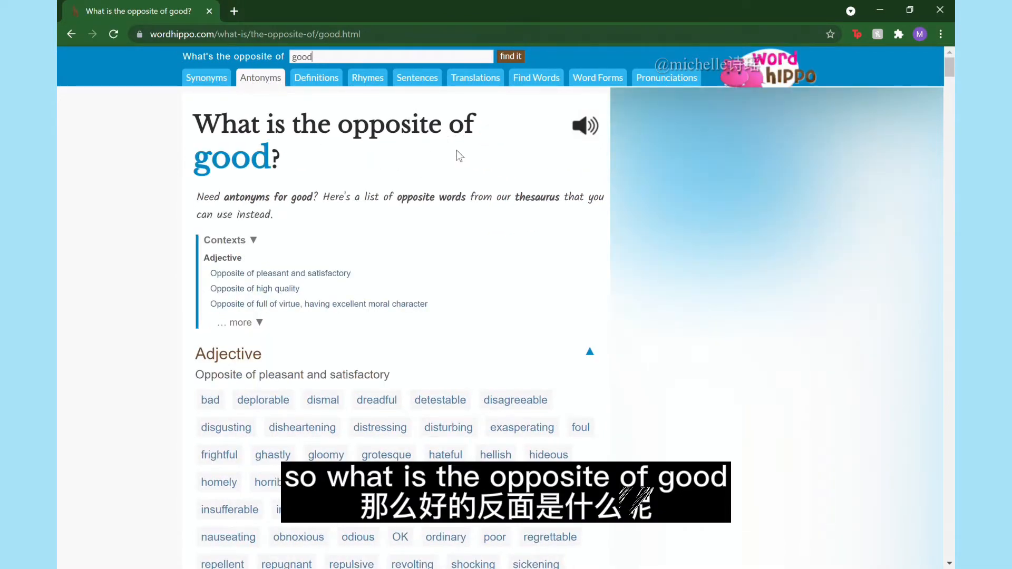
scroll(down, 3)
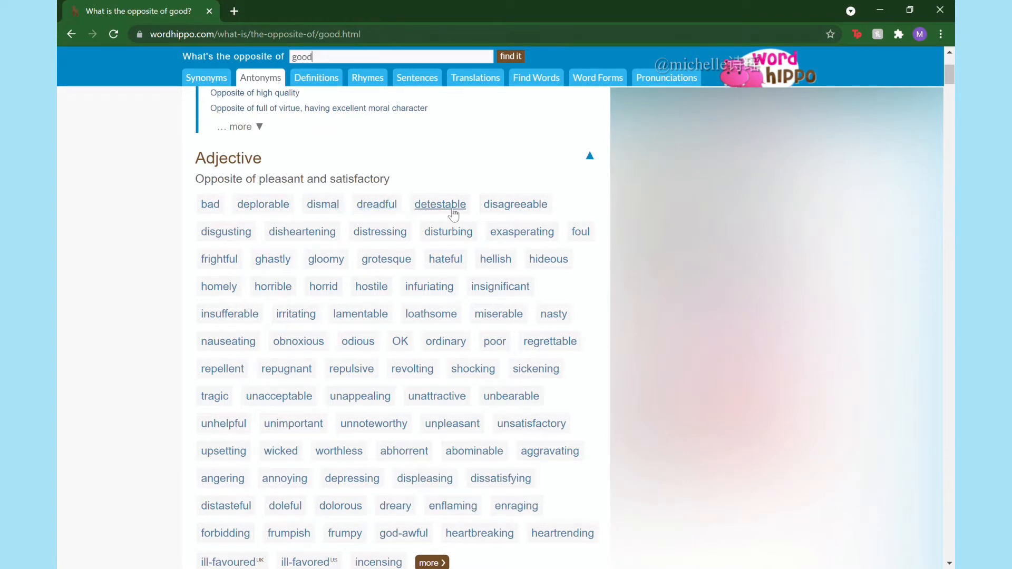
mouse_move(301, 231)
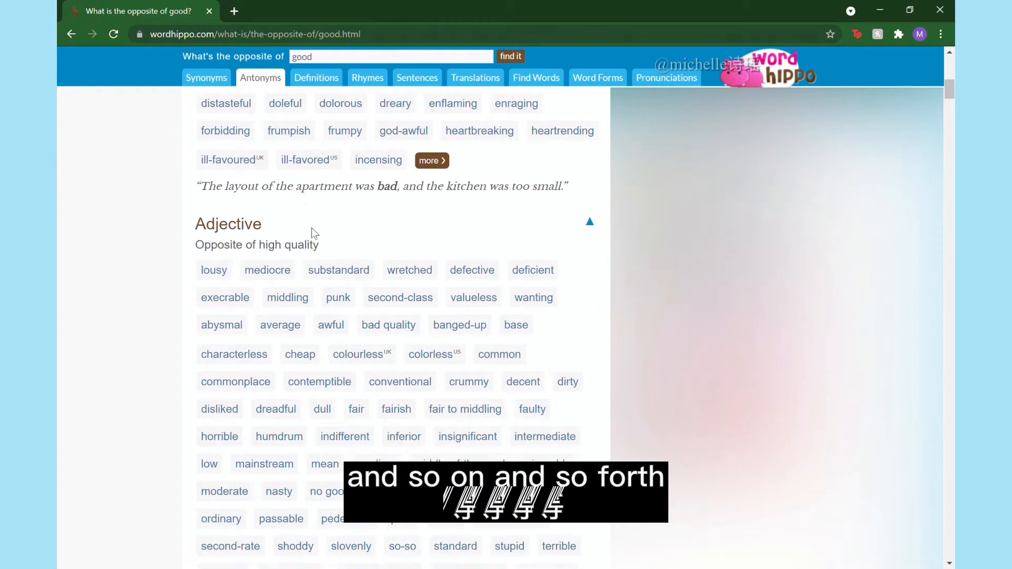
scroll(down, 3)
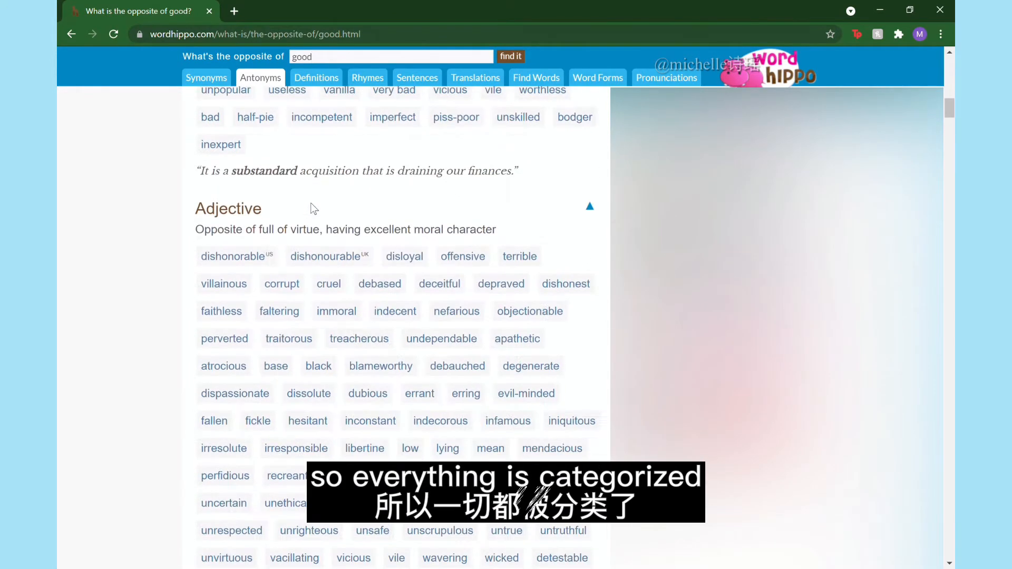
scroll(down, 3)
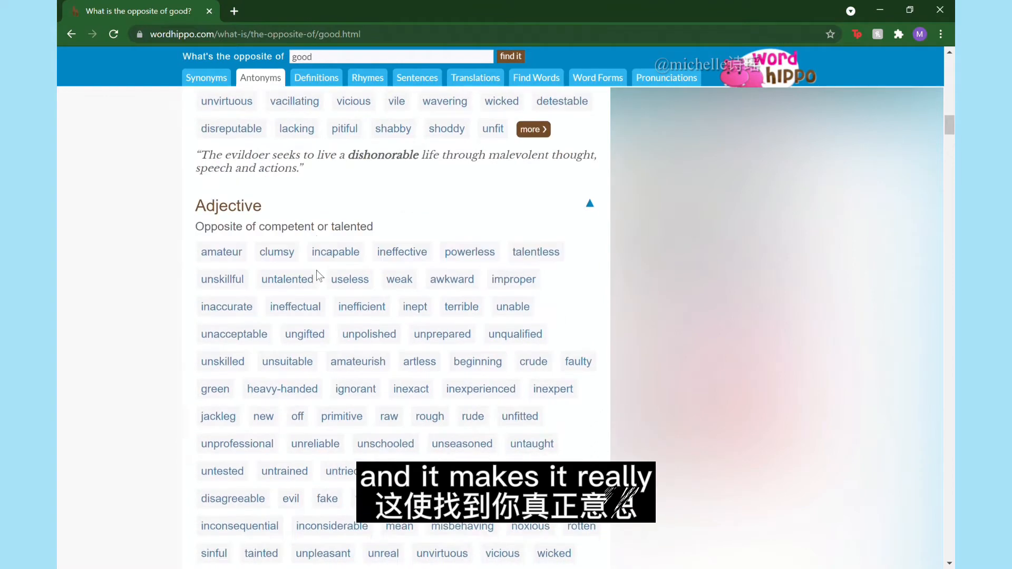
scroll(down, 3)
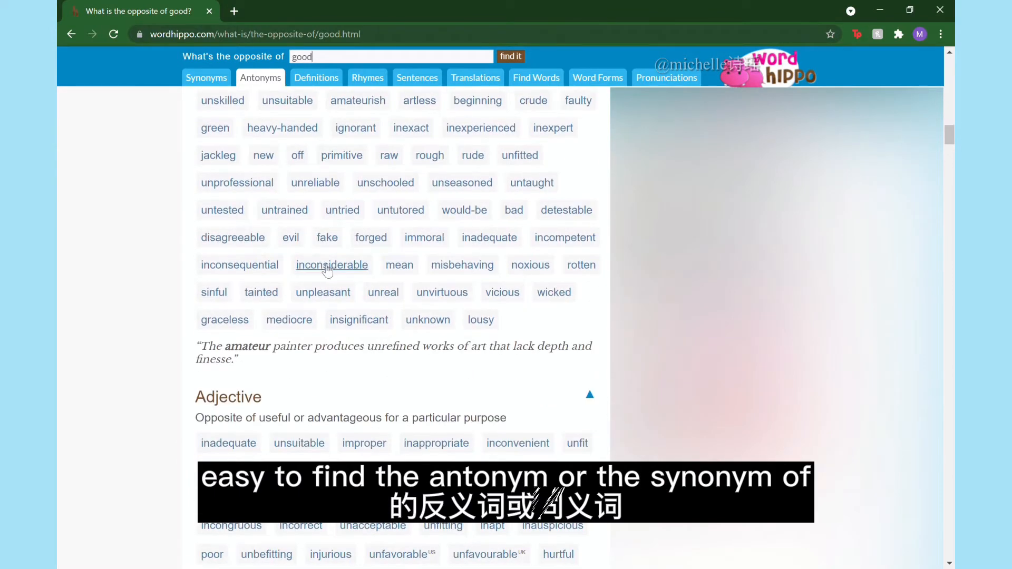
scroll(down, 3)
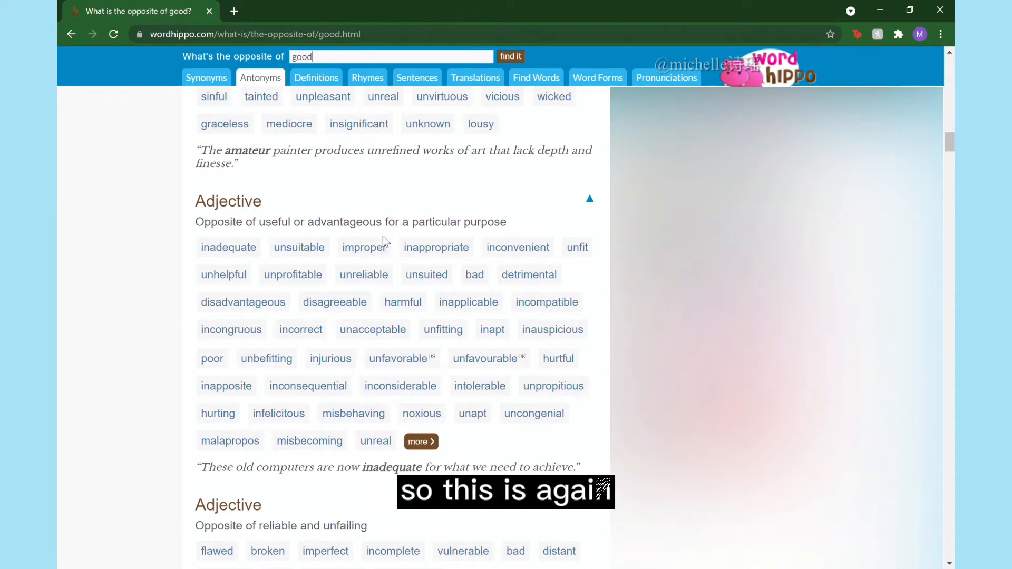
scroll(down, 3)
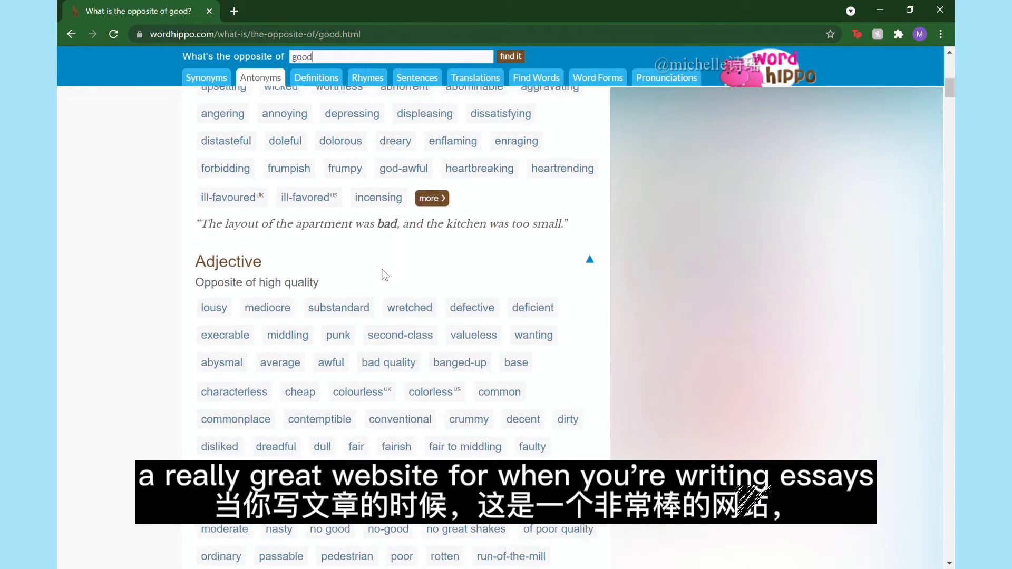
scroll(up, 3)
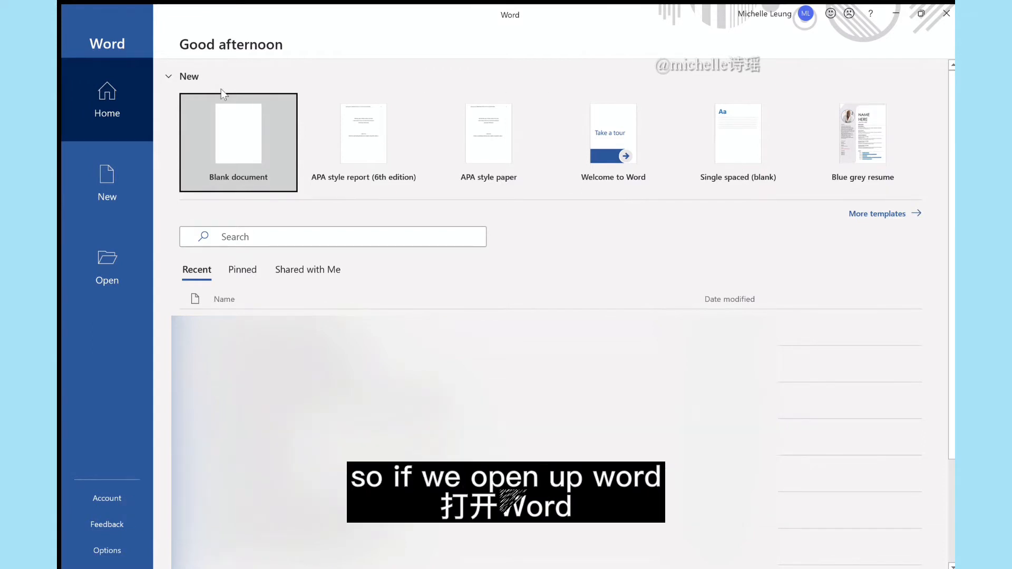
mouse_move(587, 163)
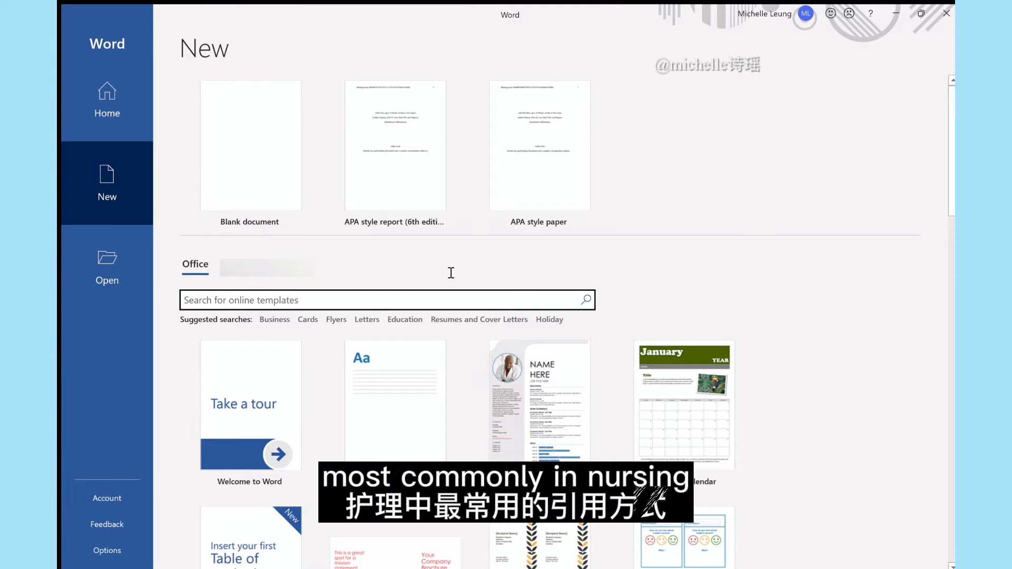
Search Word's templates for 'ap' and open the 'APA style paper' template.
text(ap)
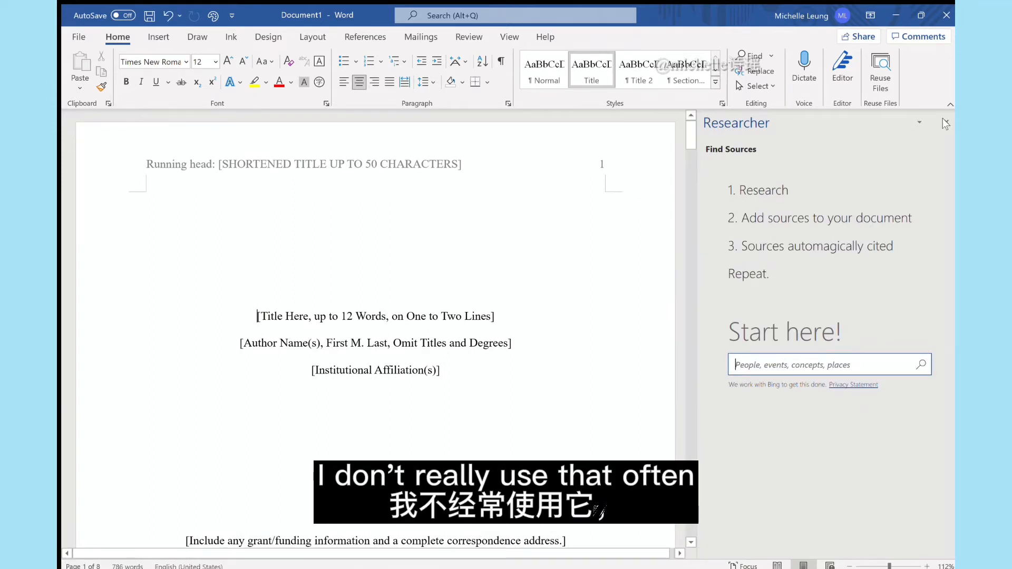
Close the Researcher pane and scroll the title page's placeholder title, author and affiliation.
click(943, 123)
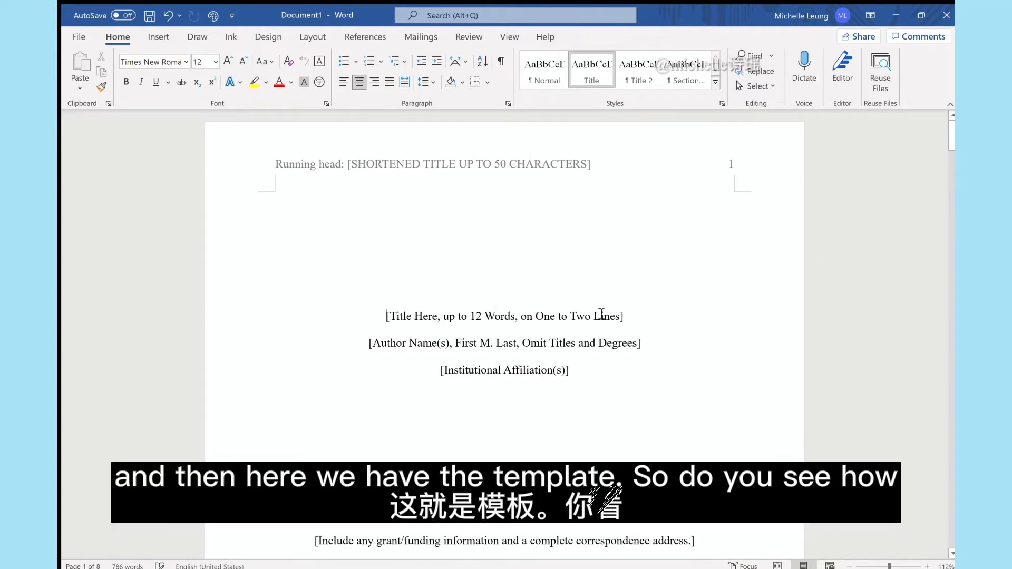
scroll(down, 3)
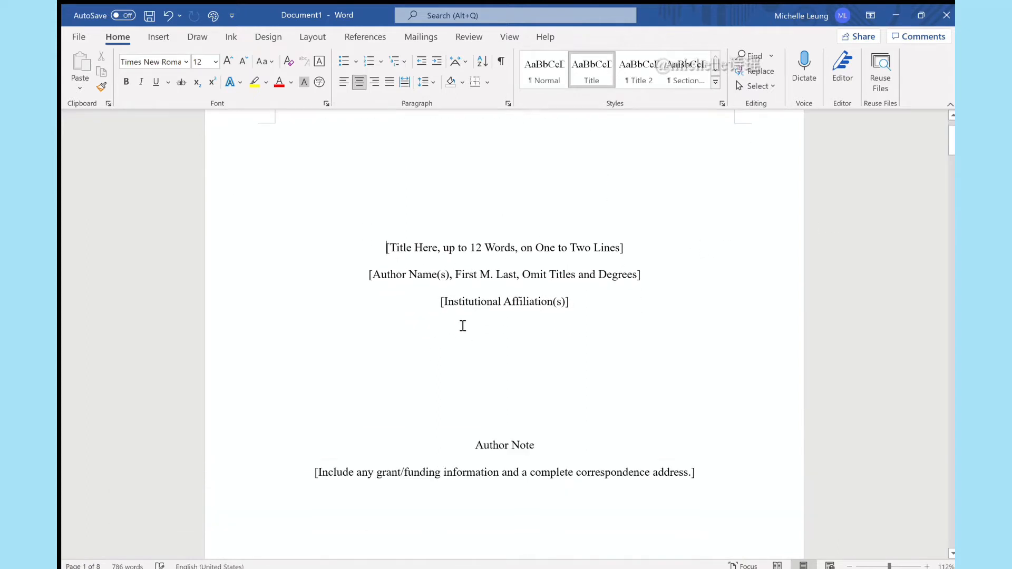
scroll(down, 3)
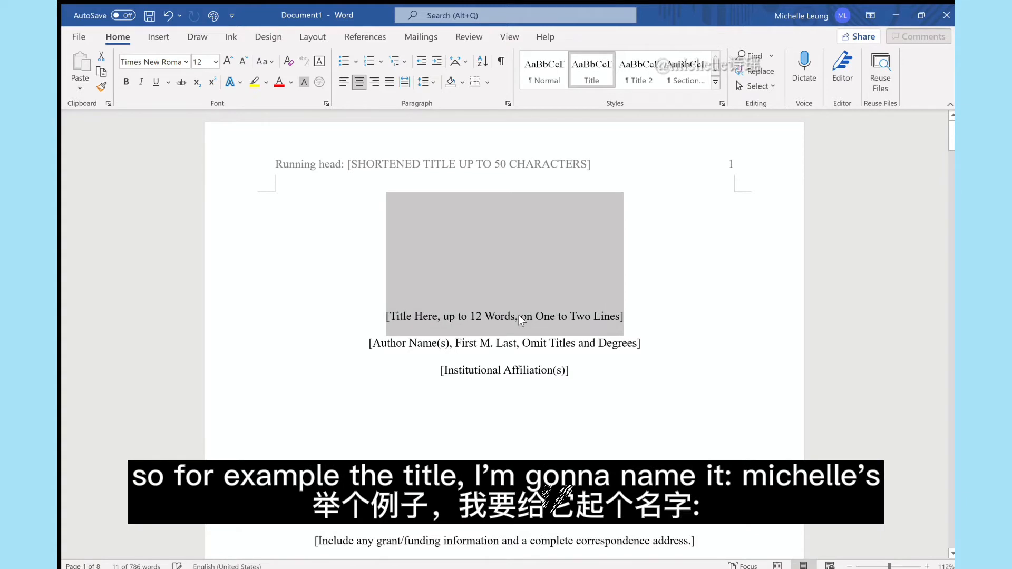
text(Michelle's)
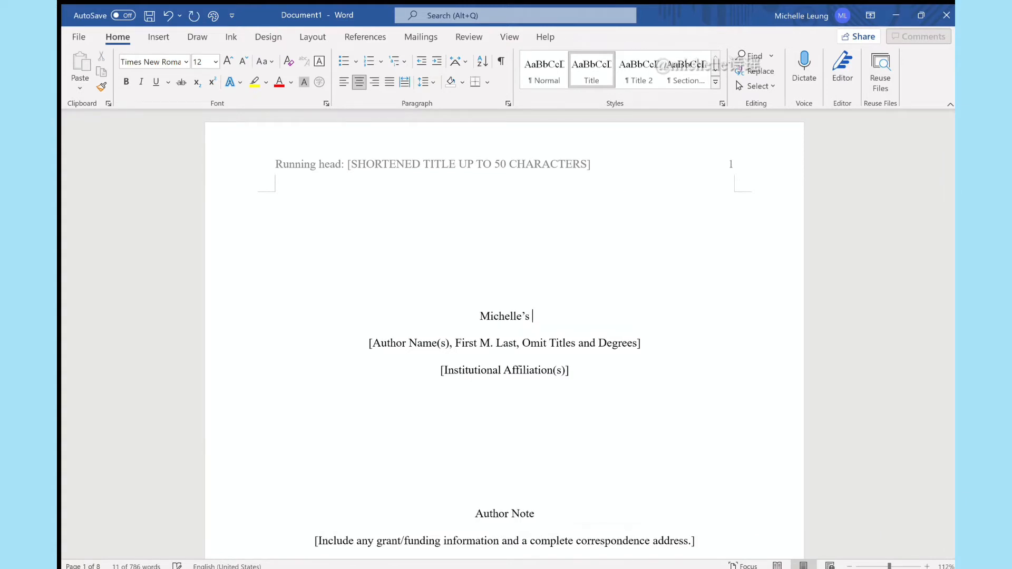
text(Video)
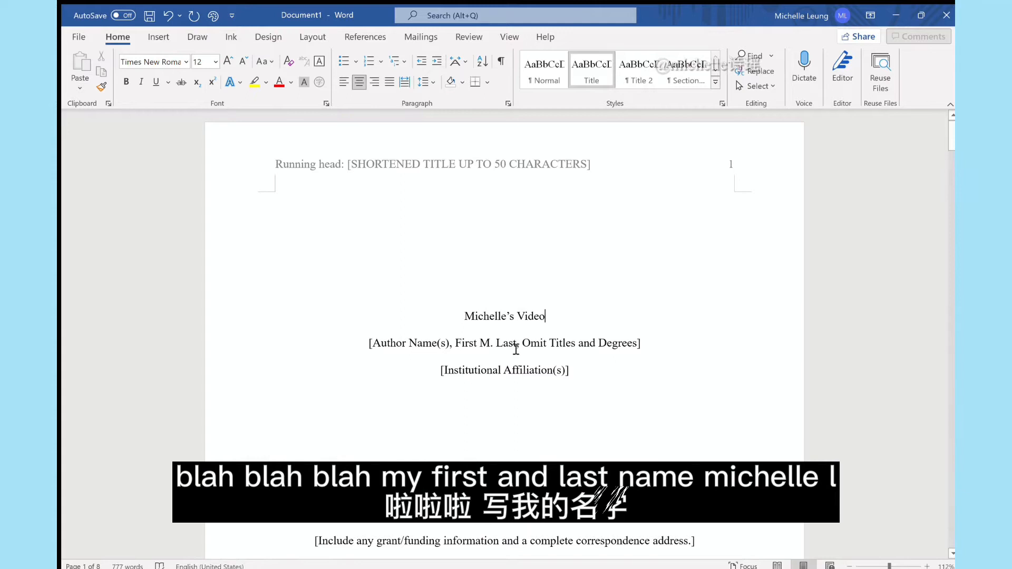
text(Michelle L)
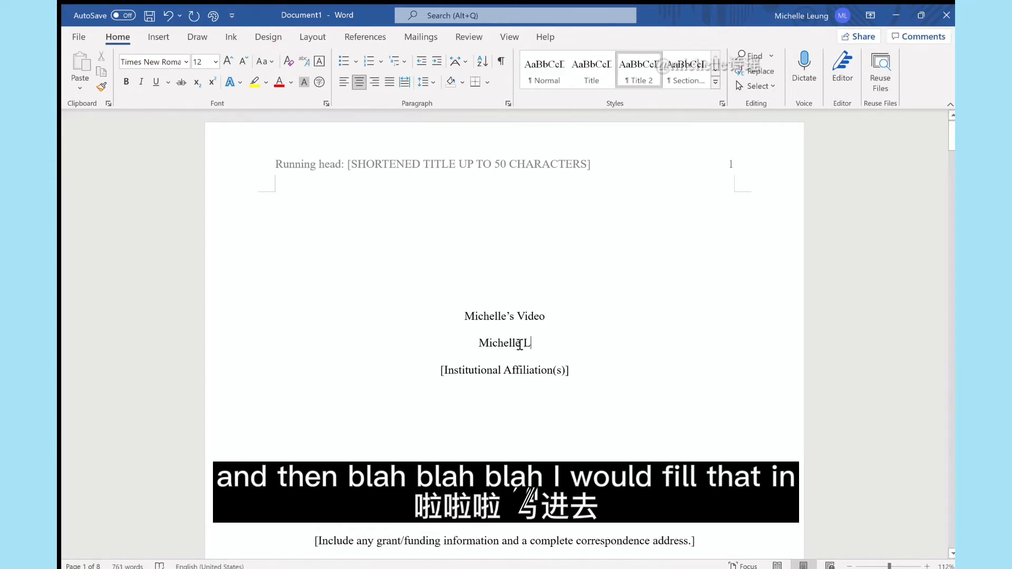
scroll(down, 3)
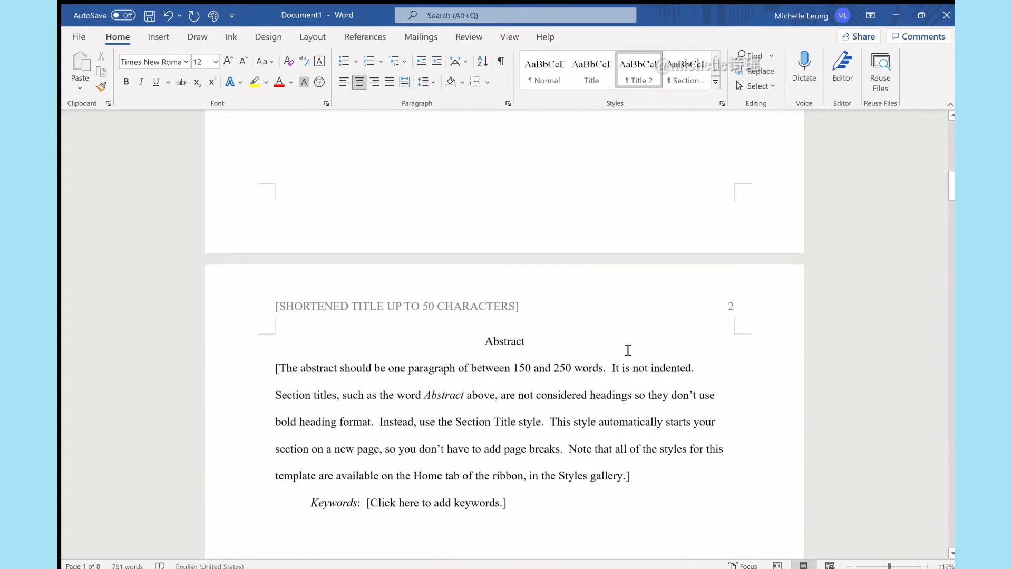
scroll(down, 3)
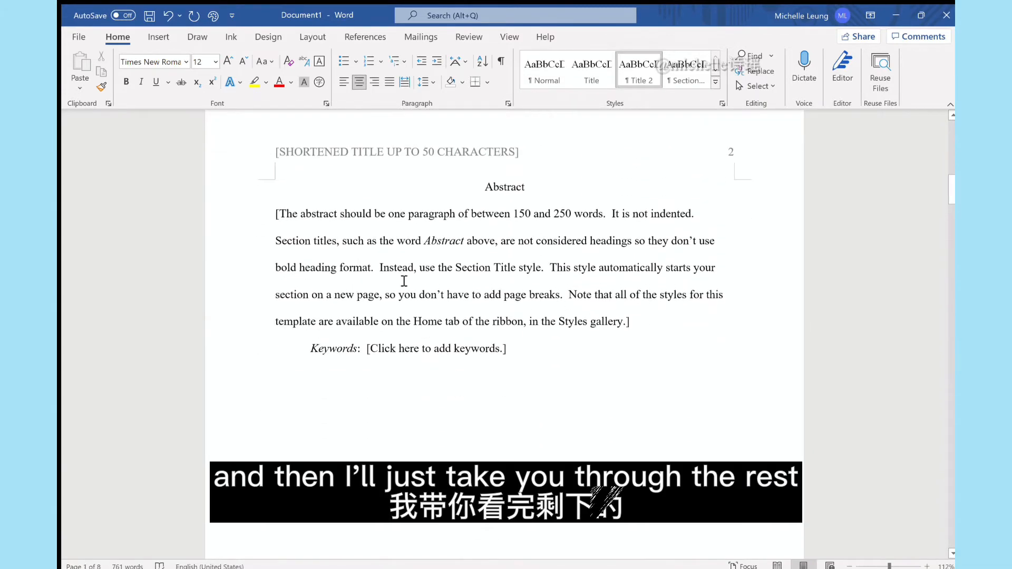
scroll(down, 3)
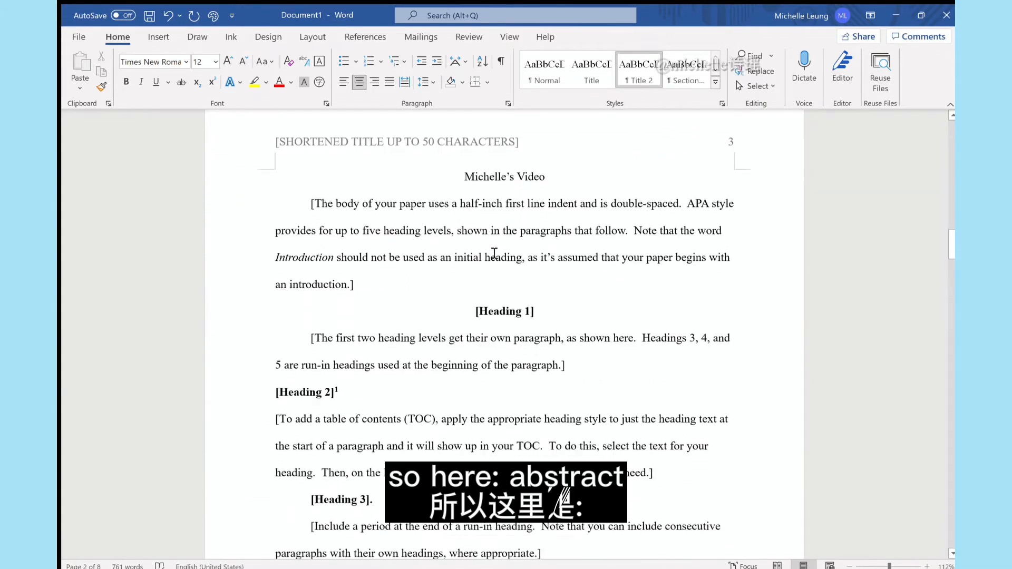
scroll(down, 3)
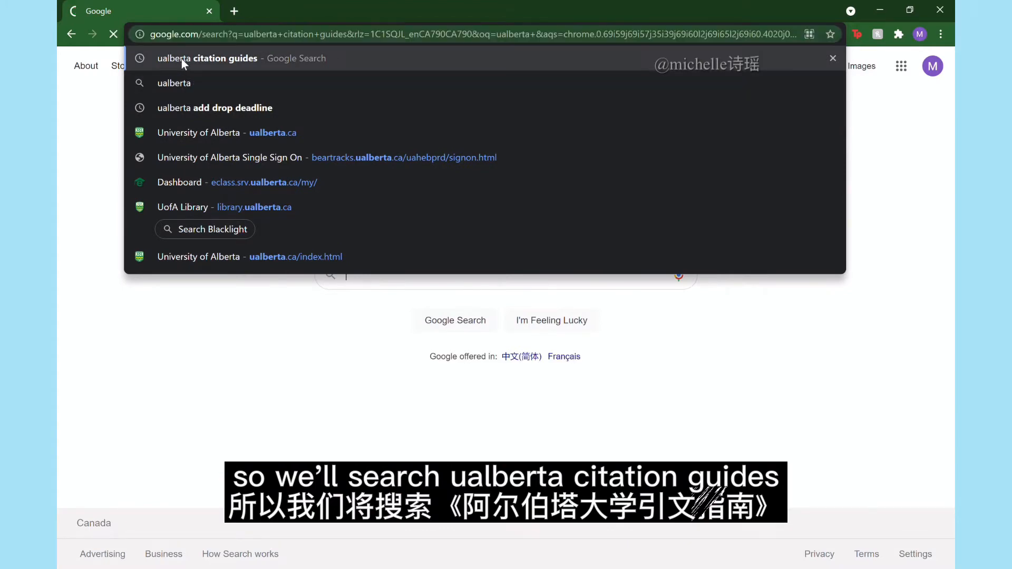
Search 'ualberta citation guides' and open the University of Alberta Citation Guides page.
click(207, 58)
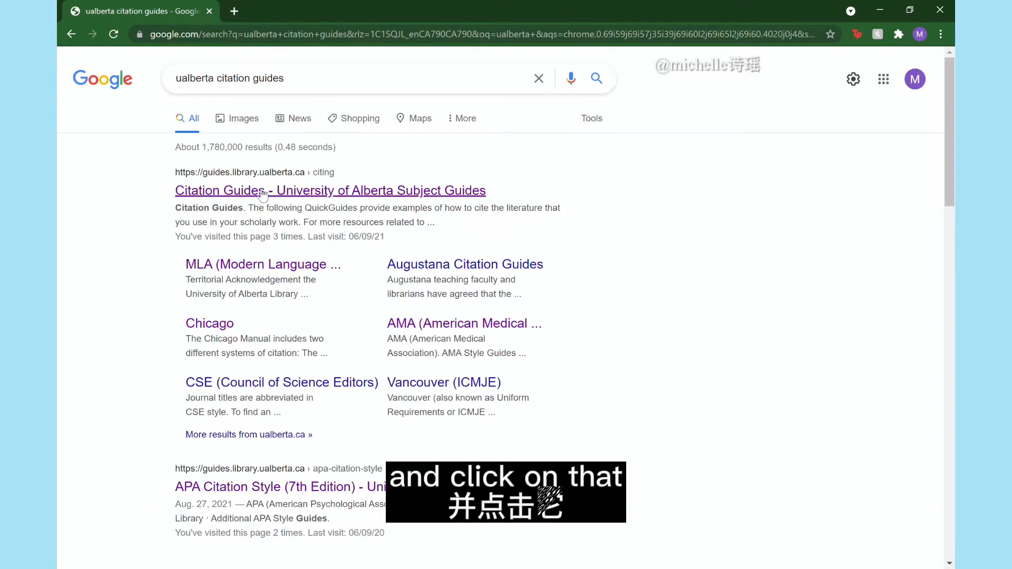
click(330, 190)
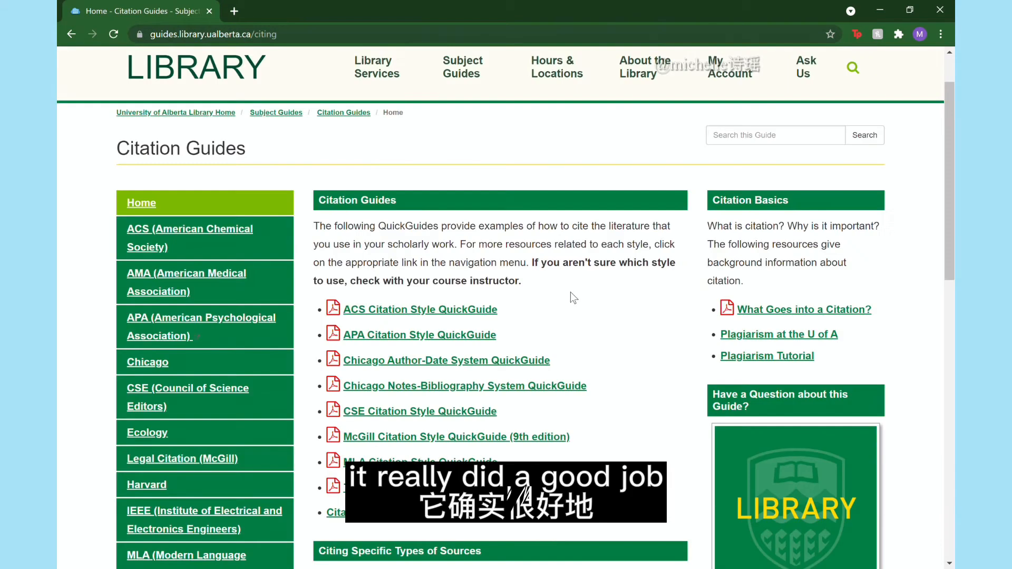
Scroll the Citation Guides page and open the 'APA Citation Style QuickGuide' PDF.
scroll(down, 3)
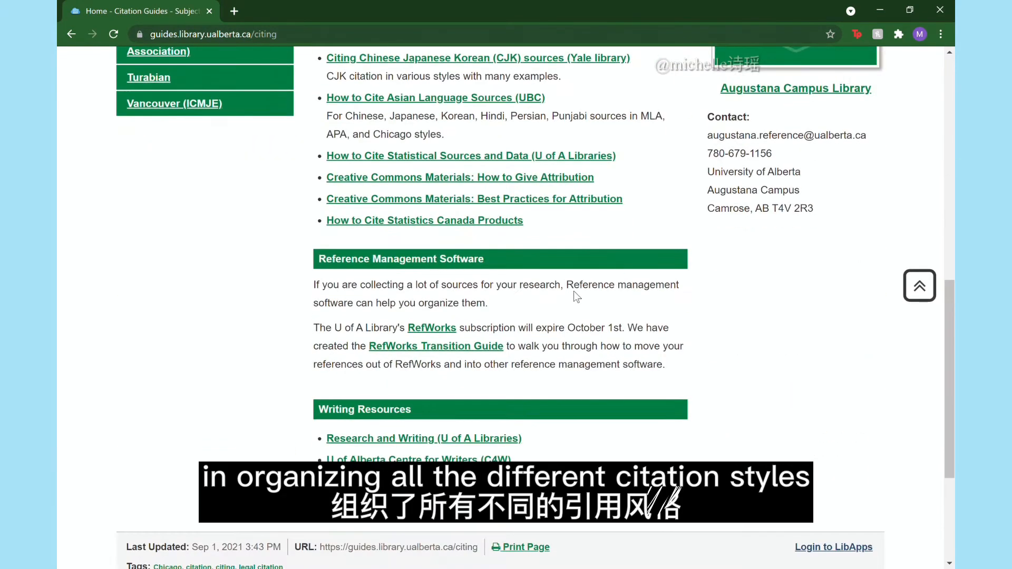
scroll(up, 3)
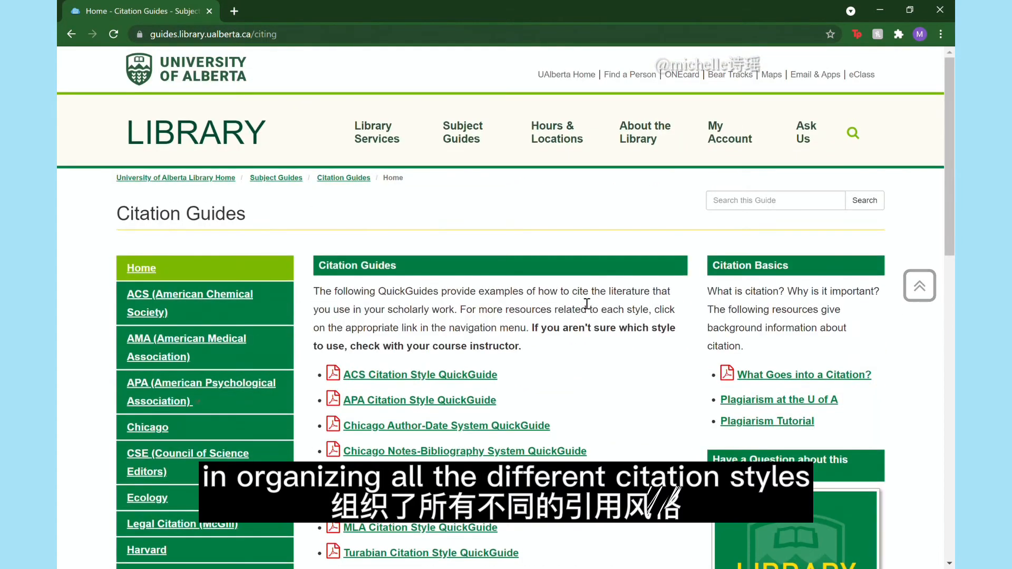
scroll(down, 3)
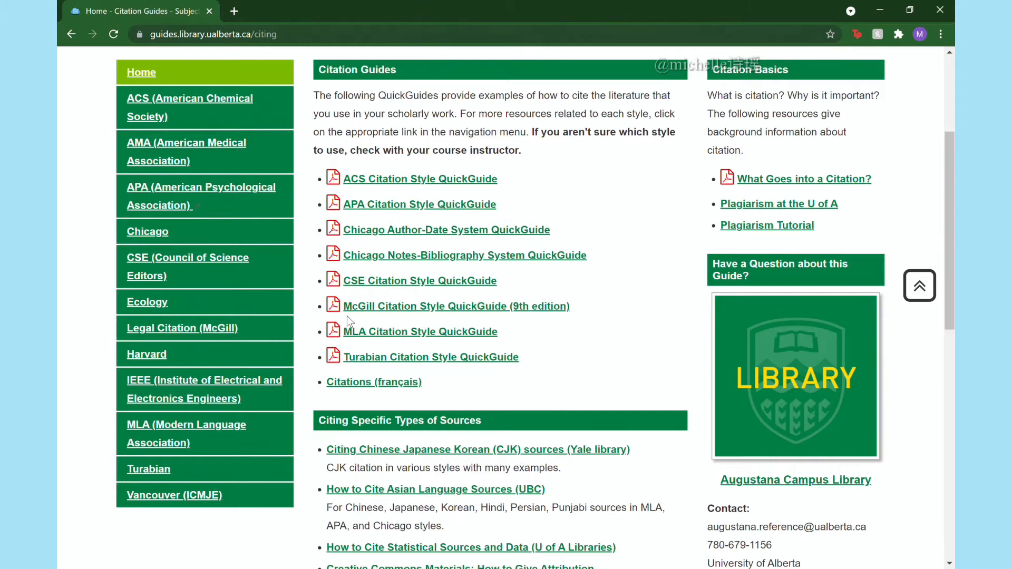
scroll(down, 3)
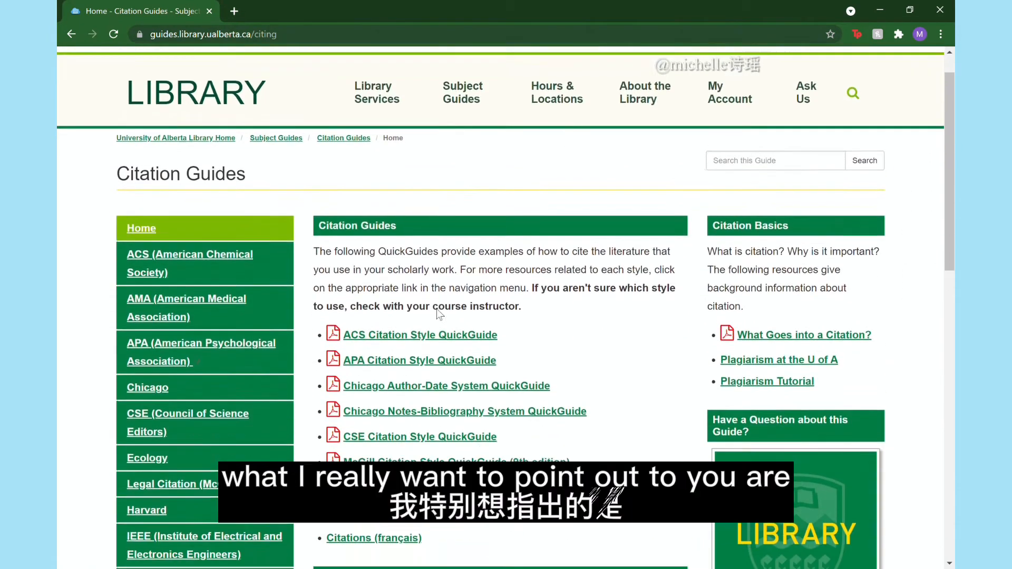
scroll(down, 3)
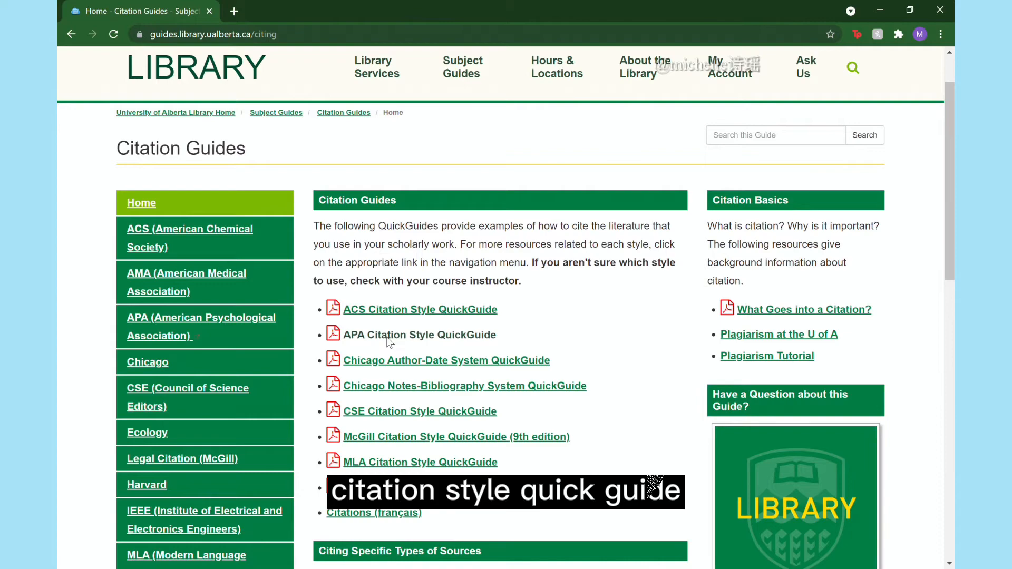
click(418, 334)
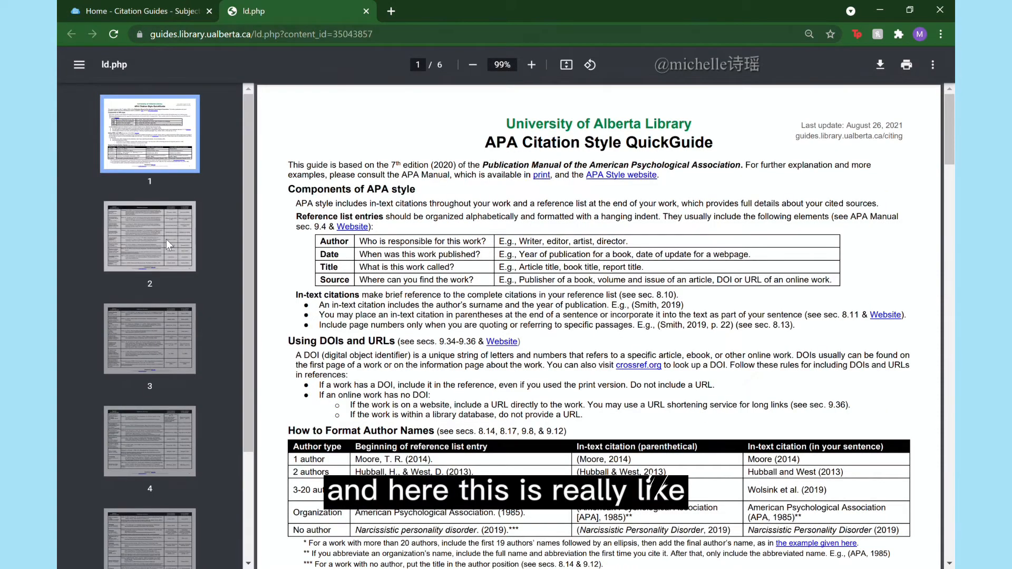
View the QuickGuide's page 6 sample reference list, then page 2's journal examples table.
click(149, 310)
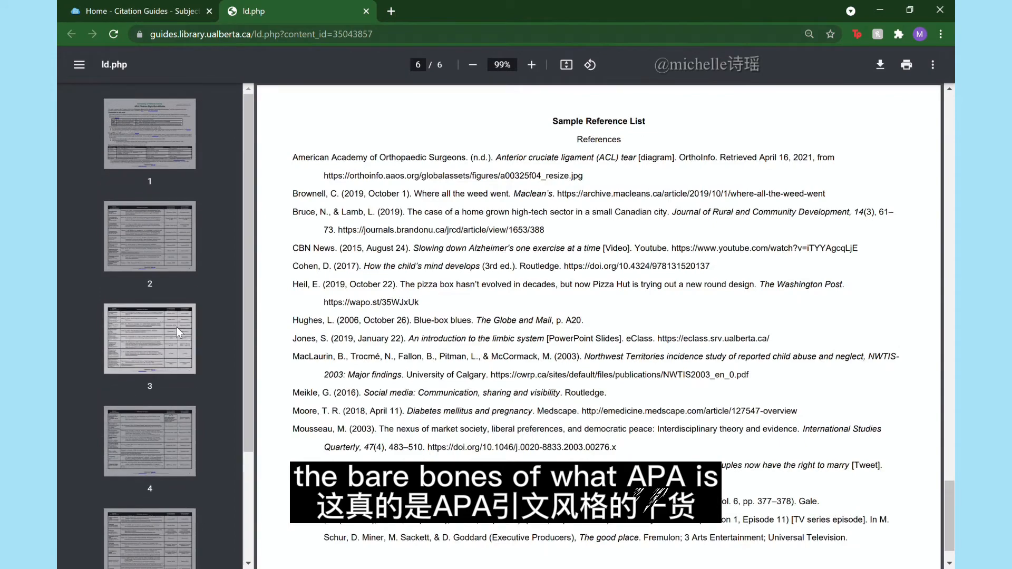
click(149, 134)
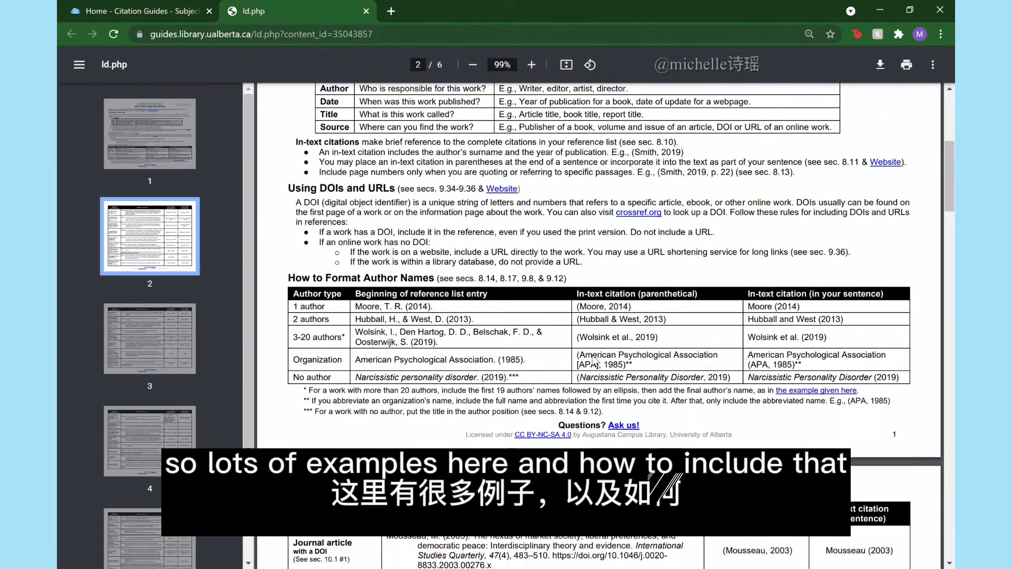
scroll(down, 3)
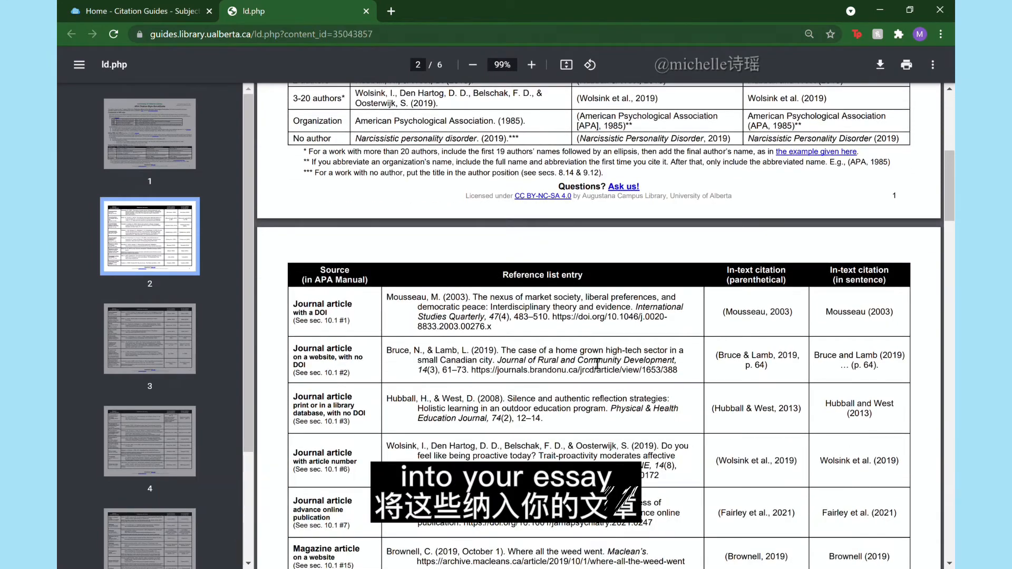
click(129, 11)
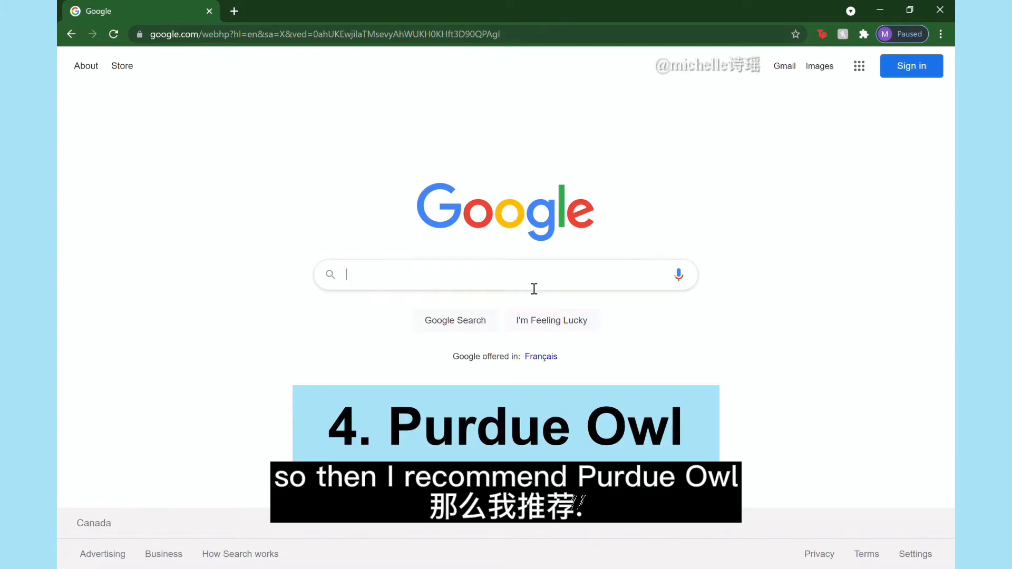
Search 'purdue owl sample paper' and open the 'APA Sample Paper - Purdue OWL' result.
text(purdue)
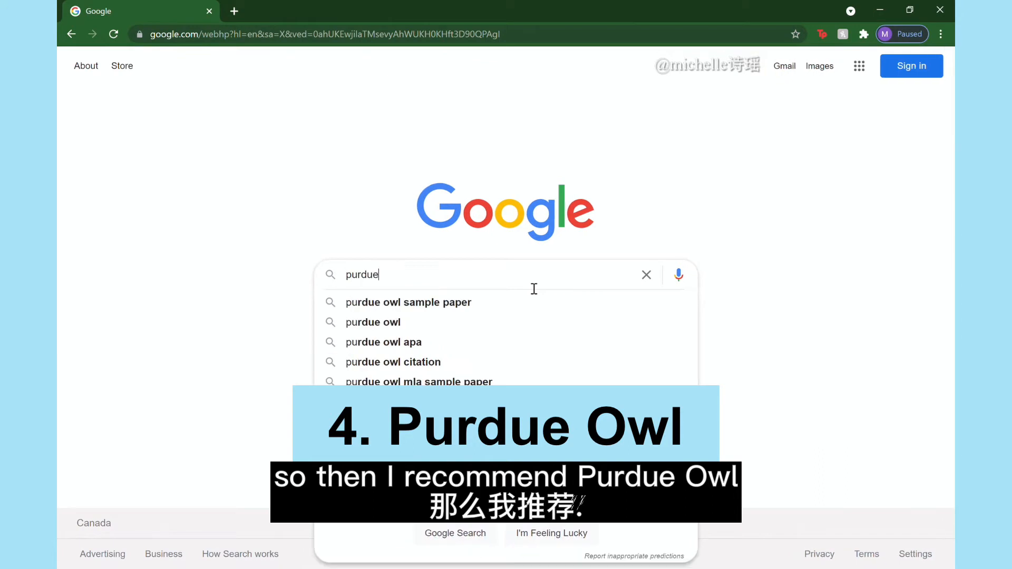
click(408, 302)
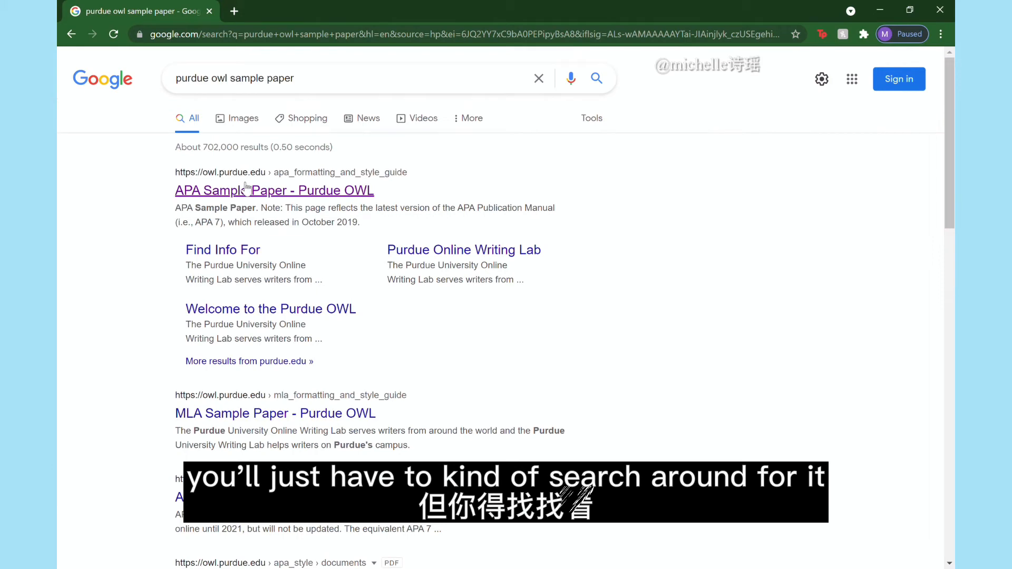
click(273, 190)
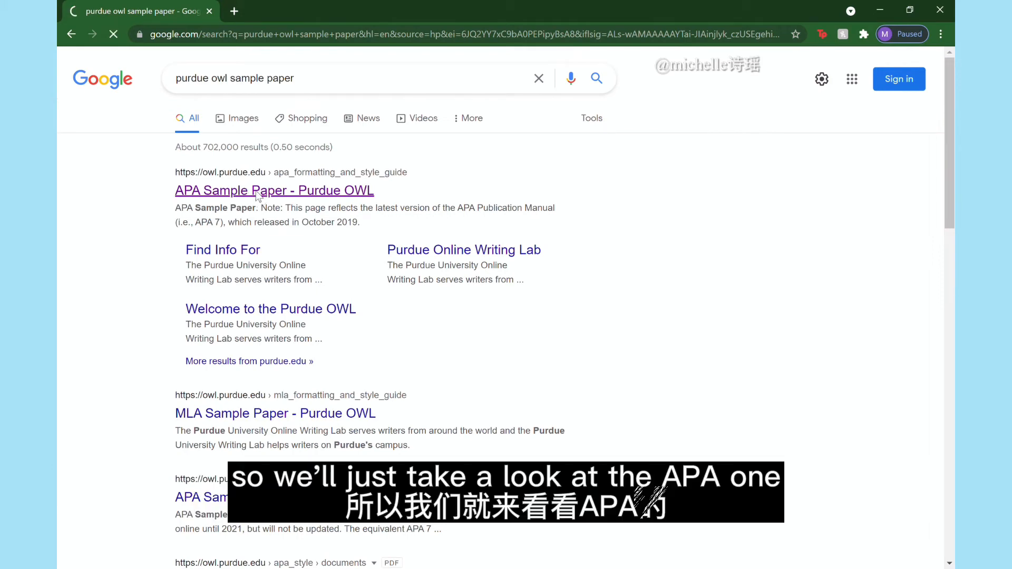
click(274, 190)
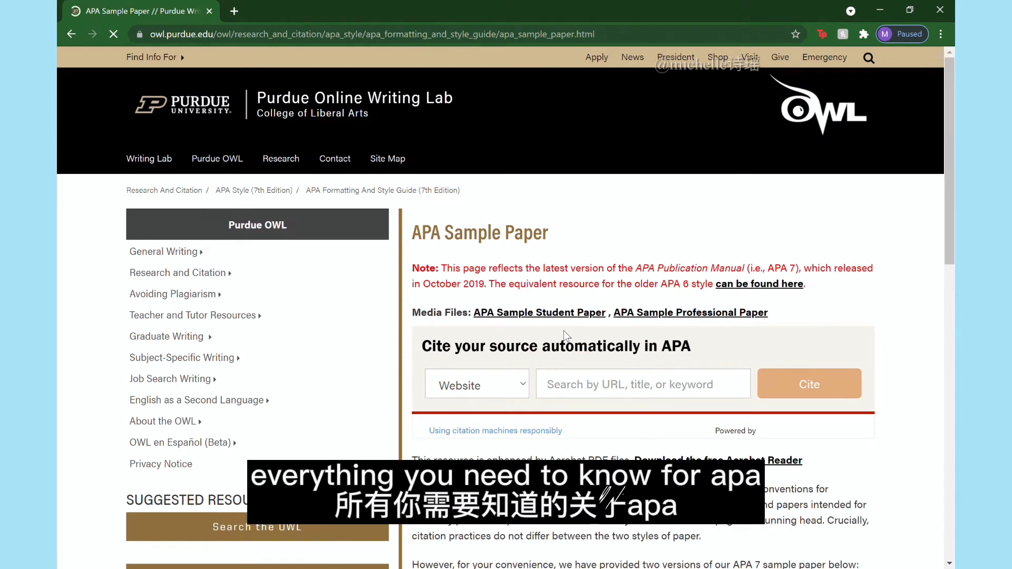
Scroll Purdue OWL's page to the embedded 19-page APA 7 student paper.
click(179, 272)
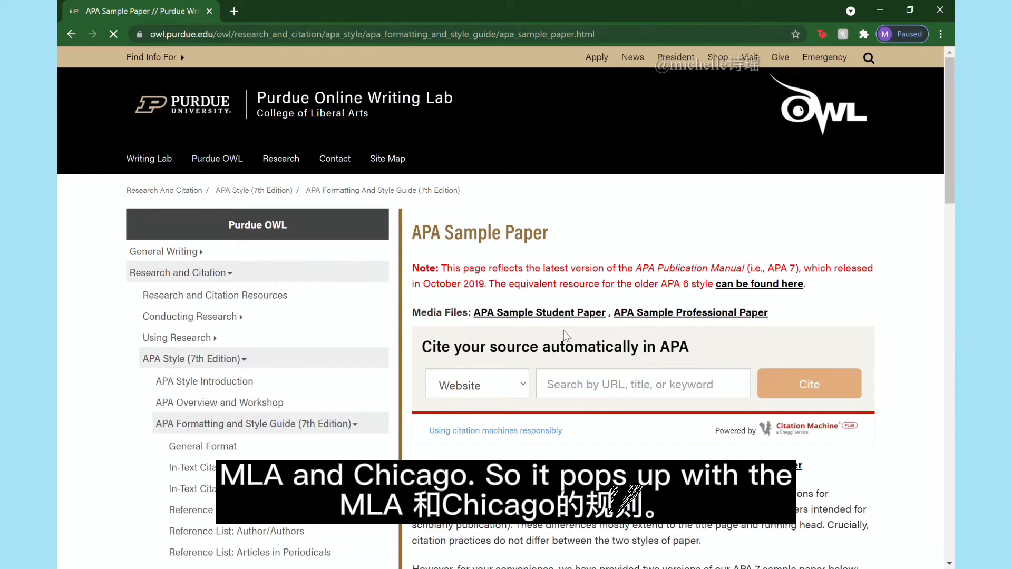
scroll(down, 3)
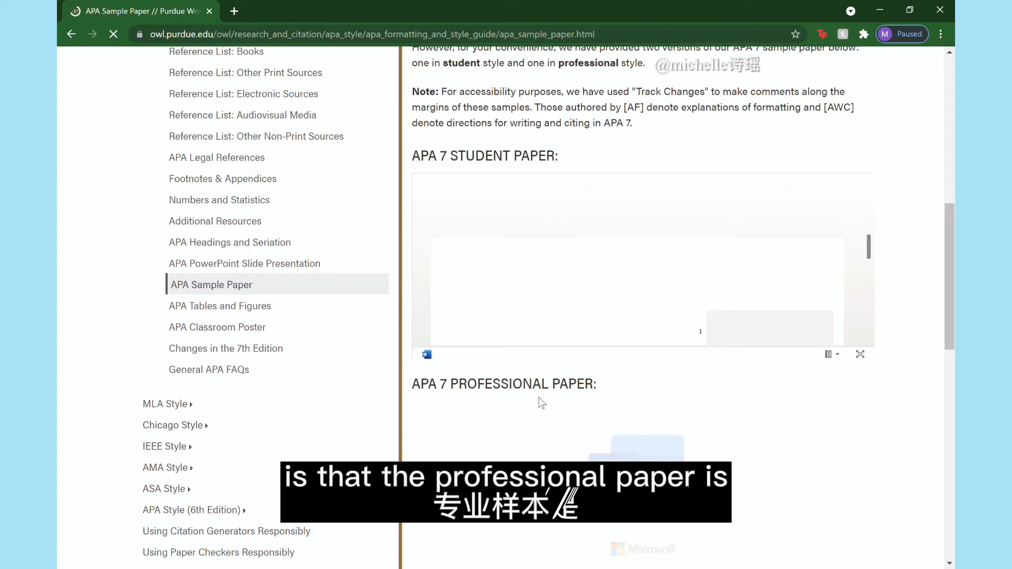
scroll(down, 3)
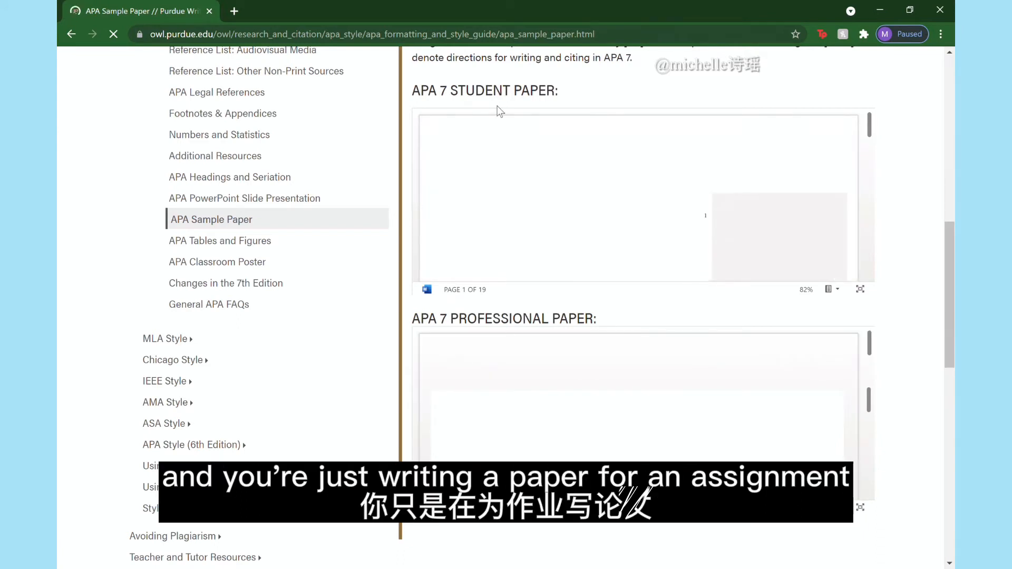
mouse_move(512, 156)
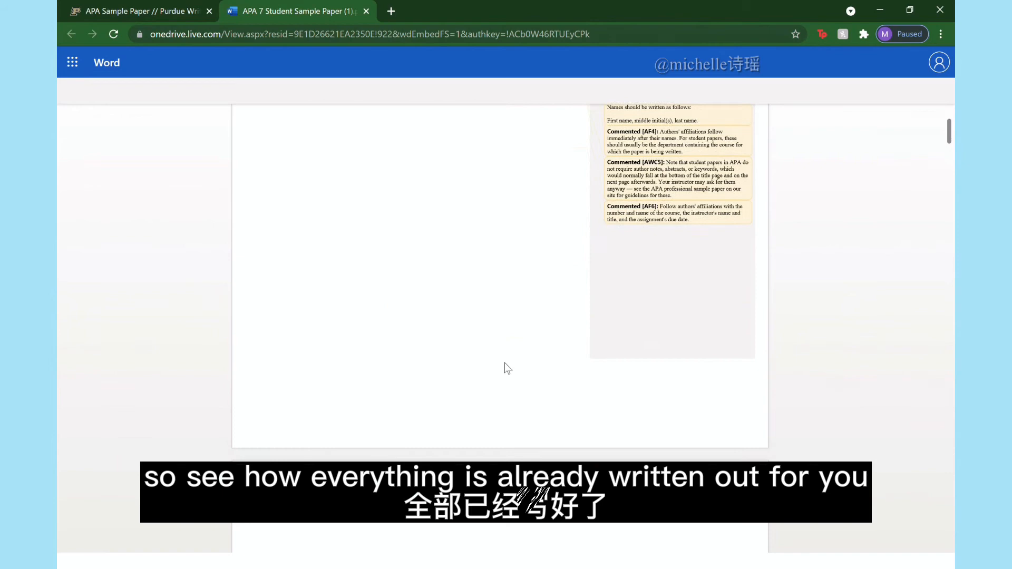
scroll(down, 3)
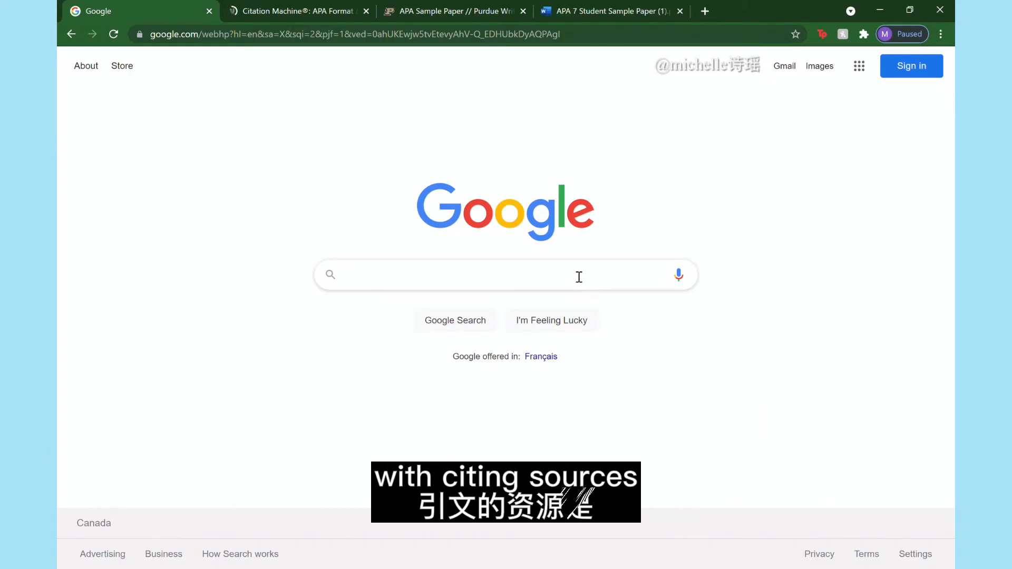
Google 'citation machine' to reach the APA citation site.
text(c)
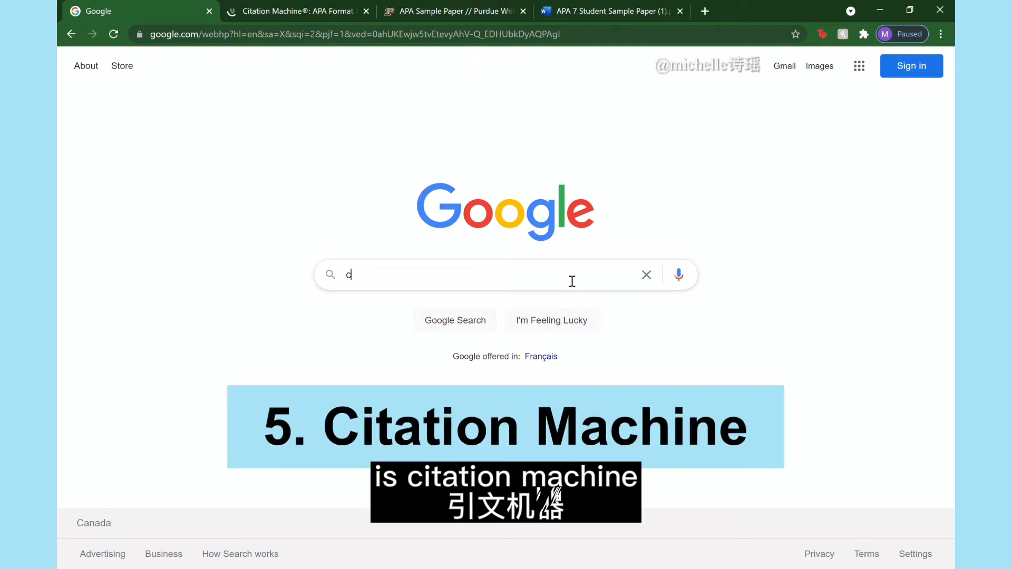
text(itation)
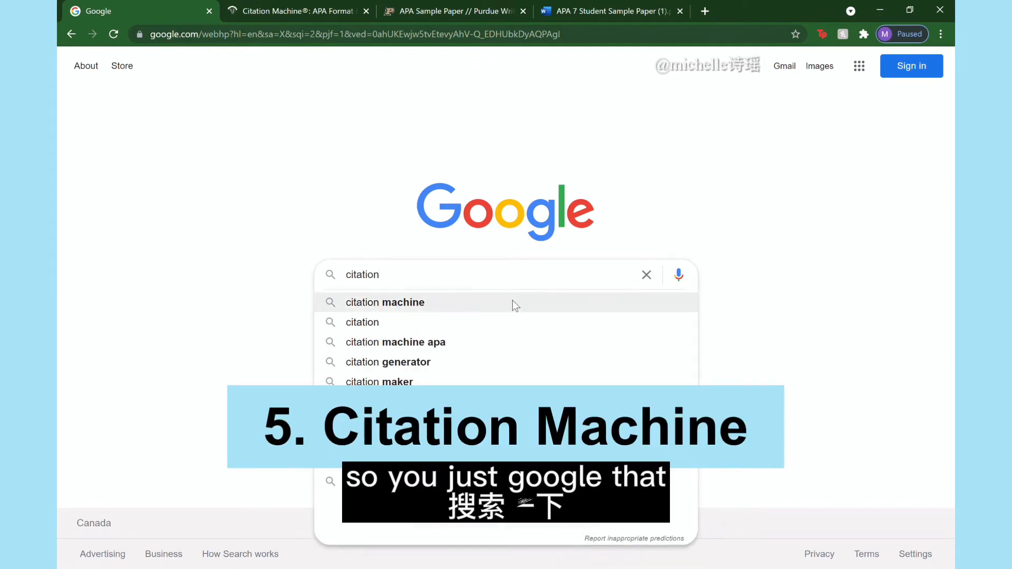
click(385, 302)
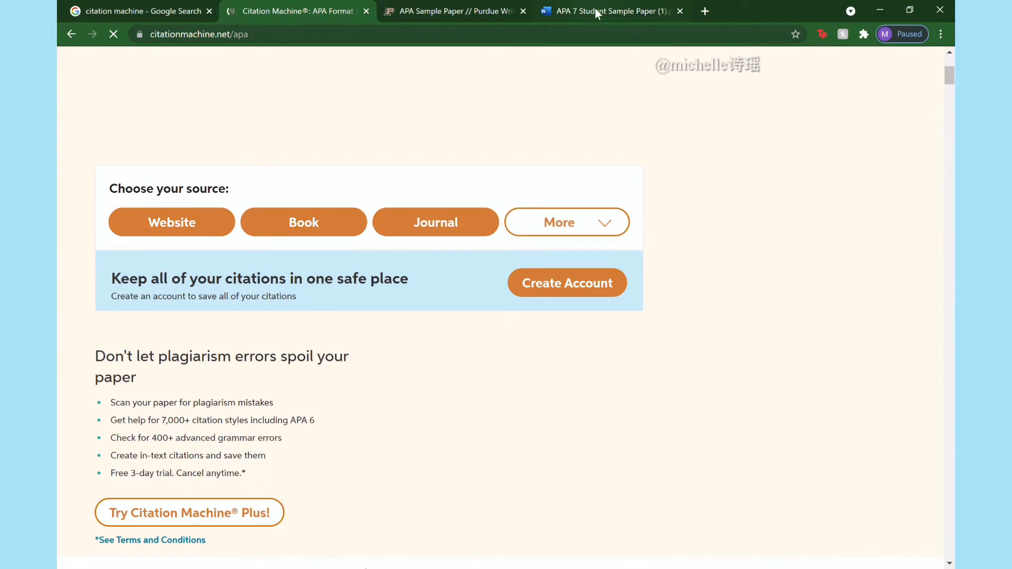
Copy the first reference's DOI from the sample paper and choose Journal as the source.
click(609, 11)
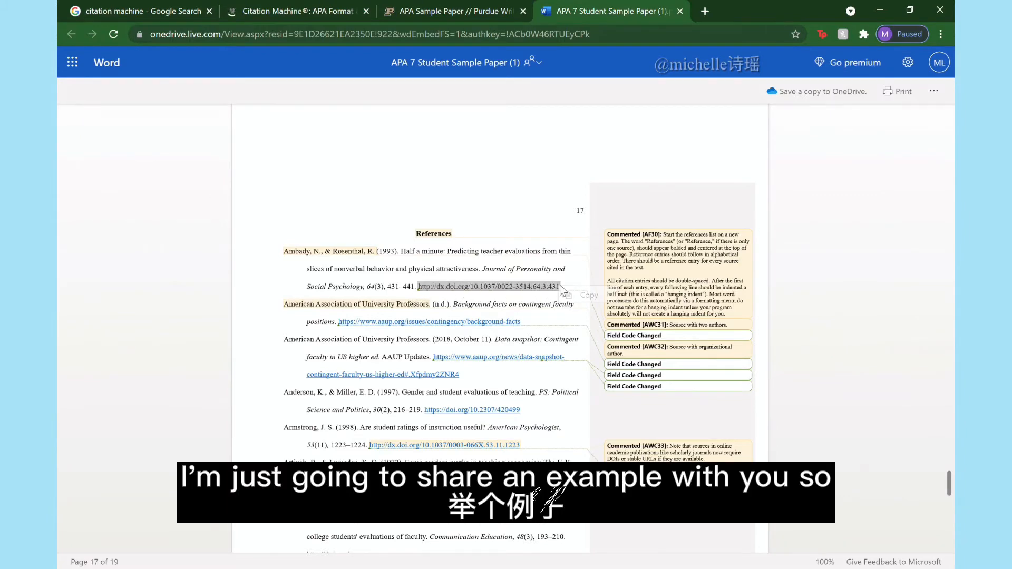
click(135, 11)
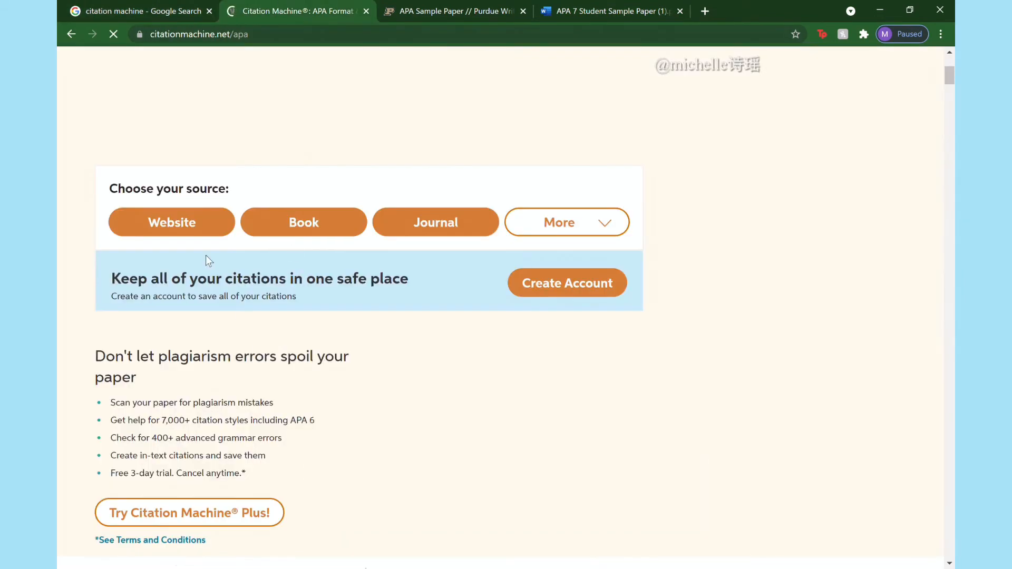
click(610, 11)
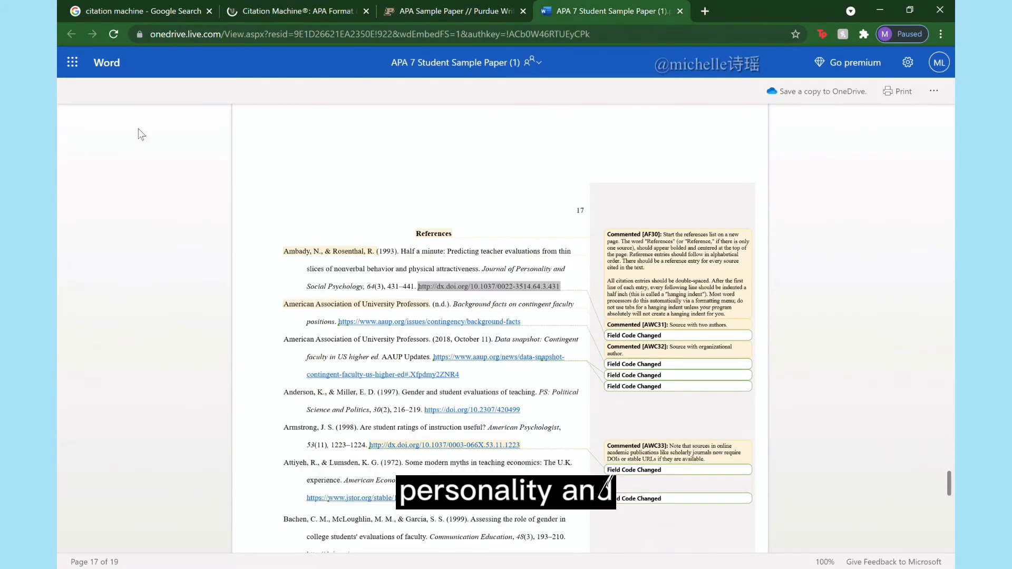
click(290, 12)
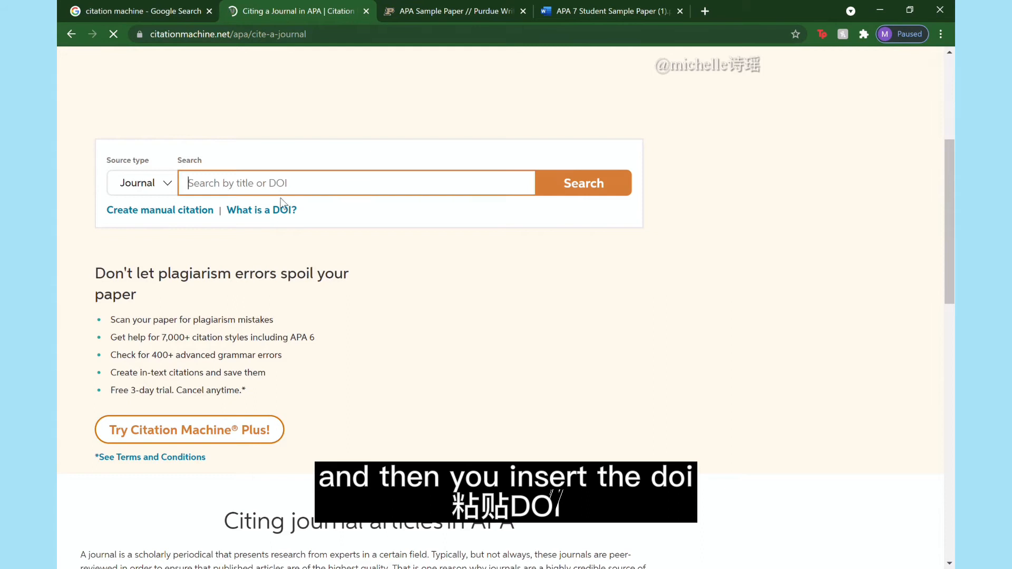
Create an APA journal citation for Ambady & Rosenthal from DOI 10.1037/0022-3514.64.3.431.
text(http://dx.doi.org/10.1037/0022-3514.64.3.431)
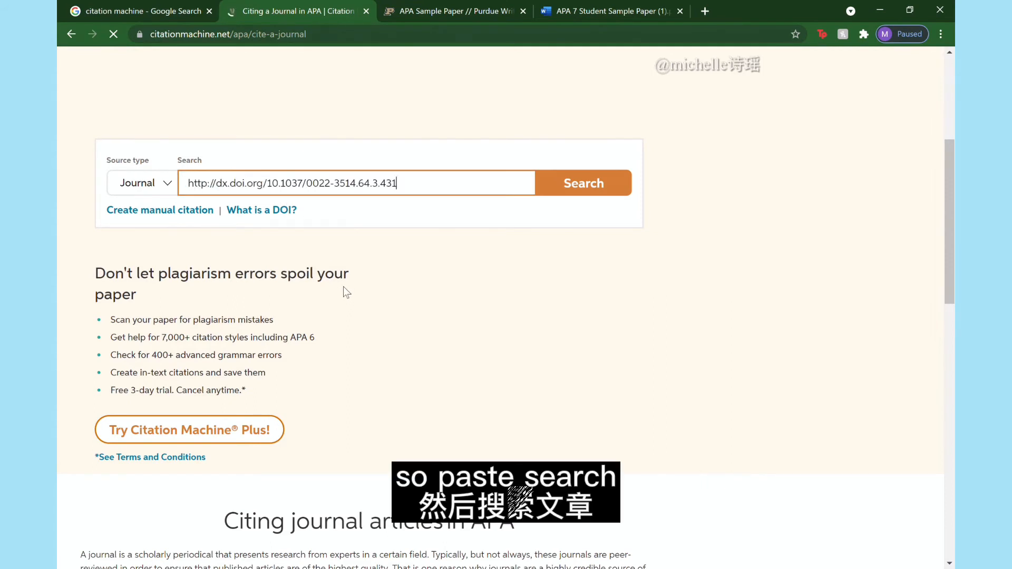
click(582, 183)
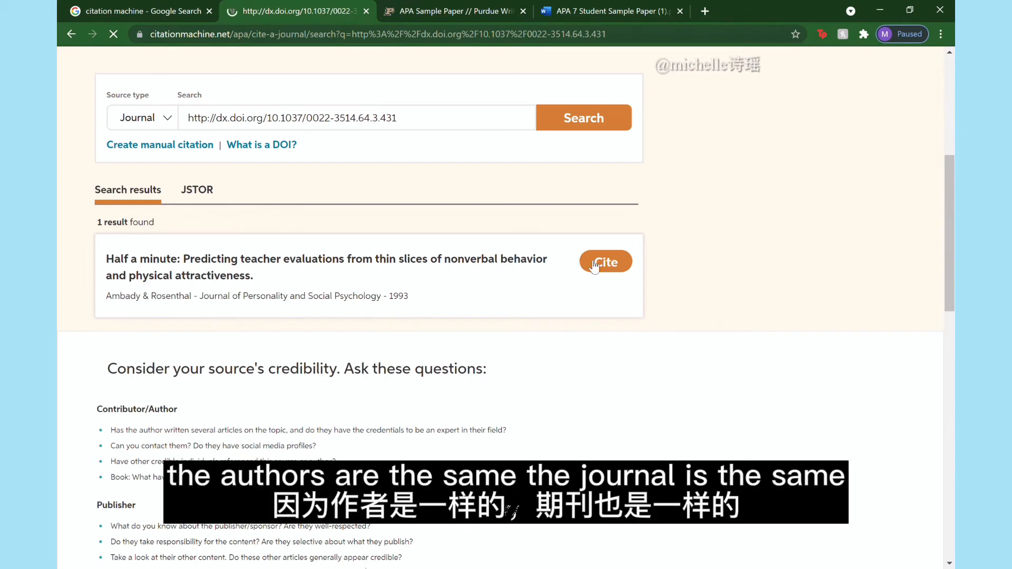
click(604, 262)
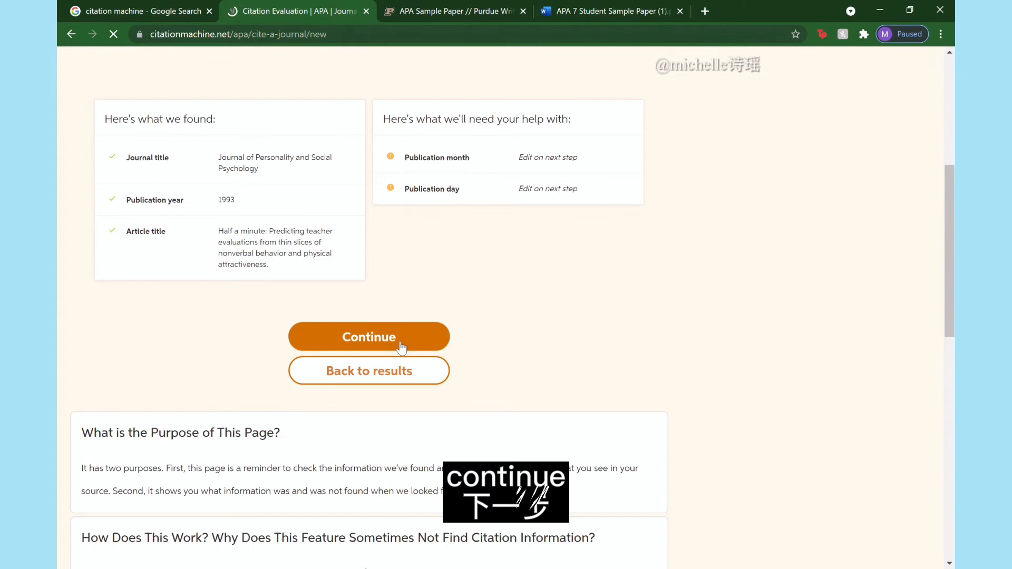
click(369, 337)
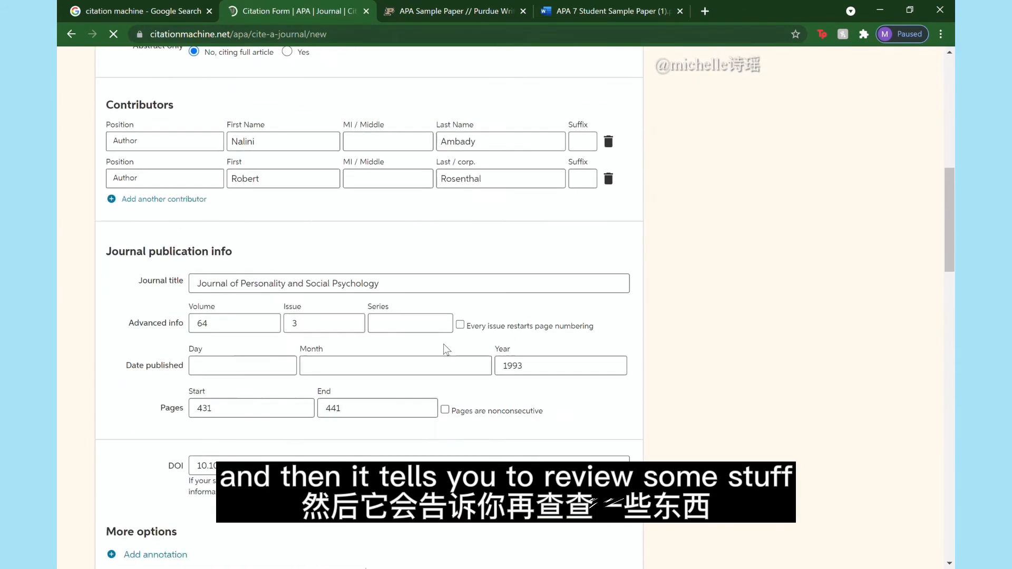
scroll(down, 3)
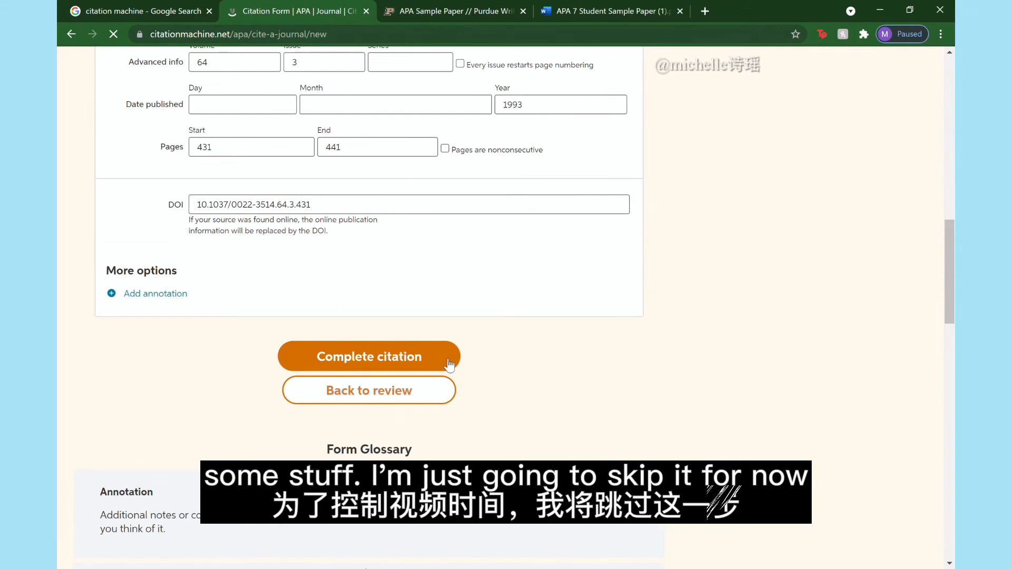
click(369, 356)
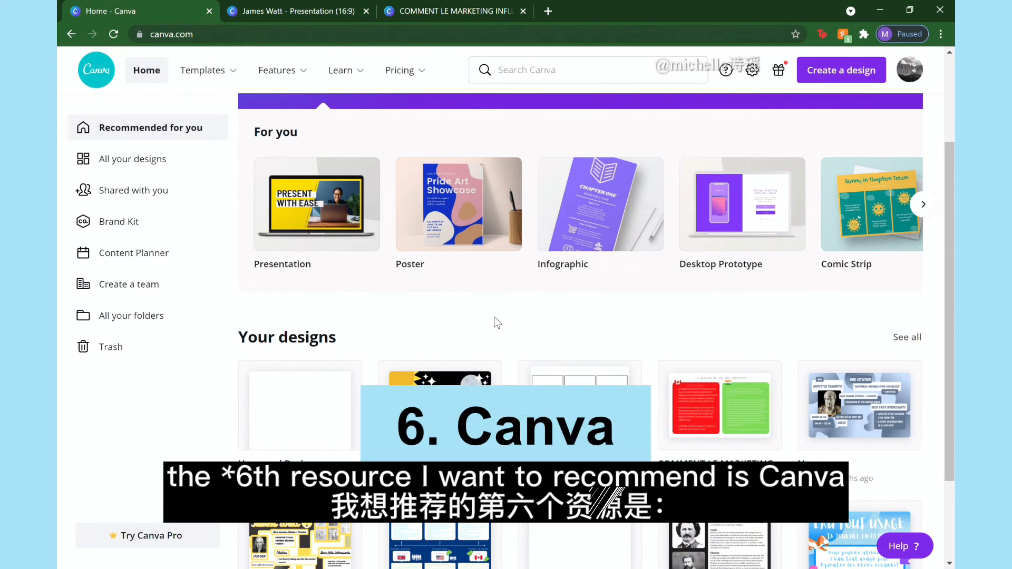
Open the yellow-themed James Watt Presentation design in Canva's editor.
click(202, 70)
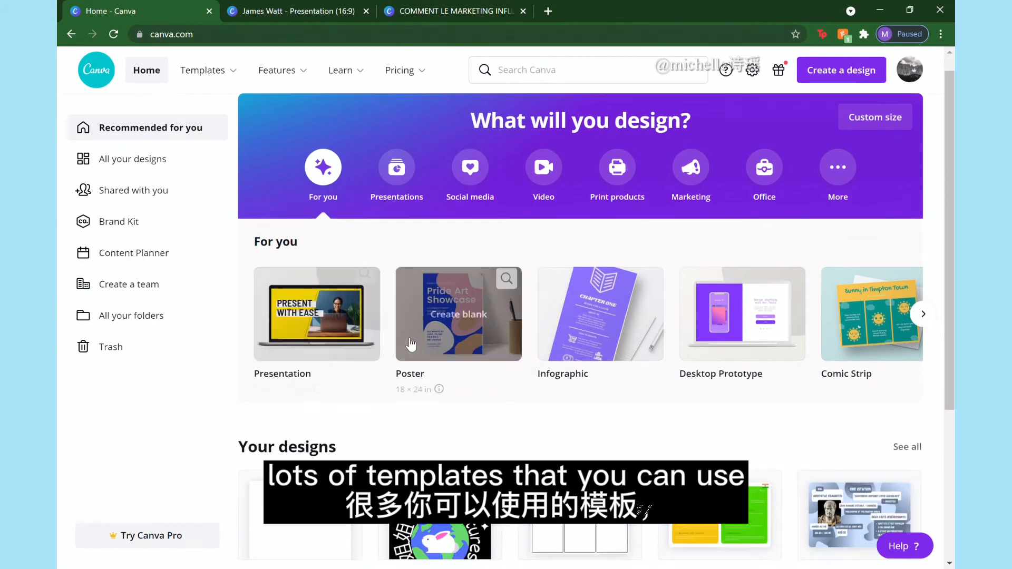
scroll(down, 3)
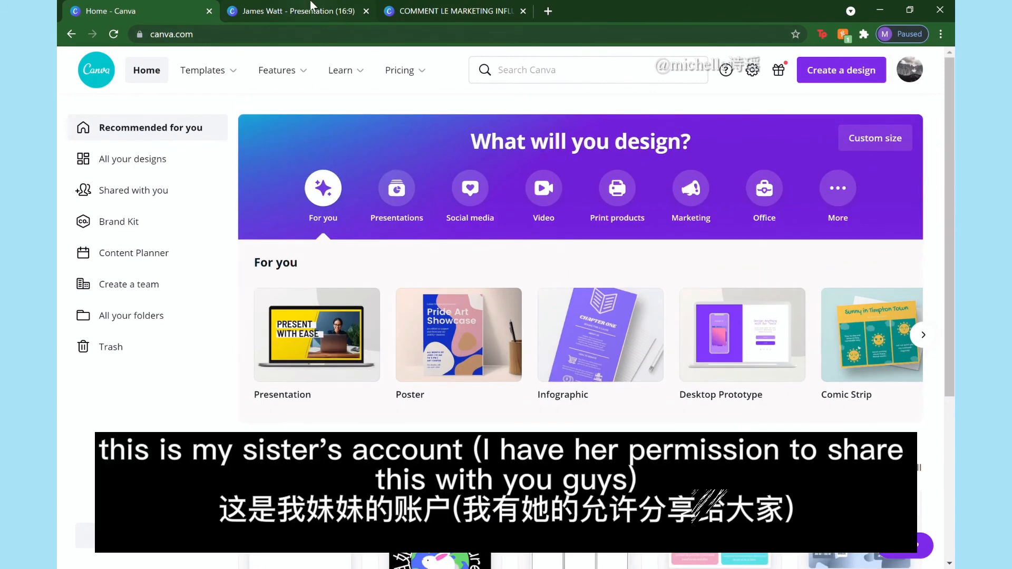
click(297, 11)
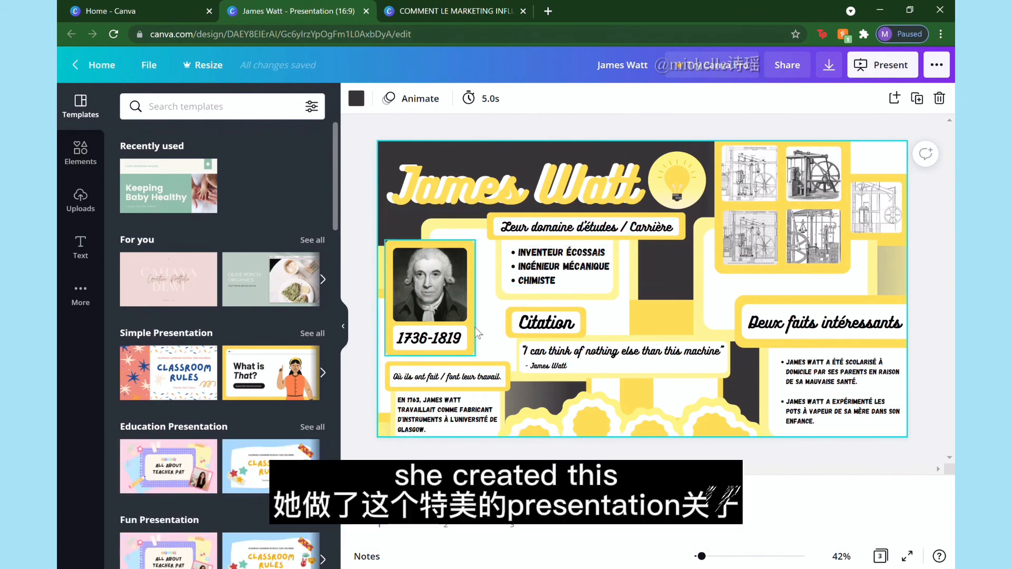
Browse Canva's Templates panel to find the marketing presentation.
click(510, 181)
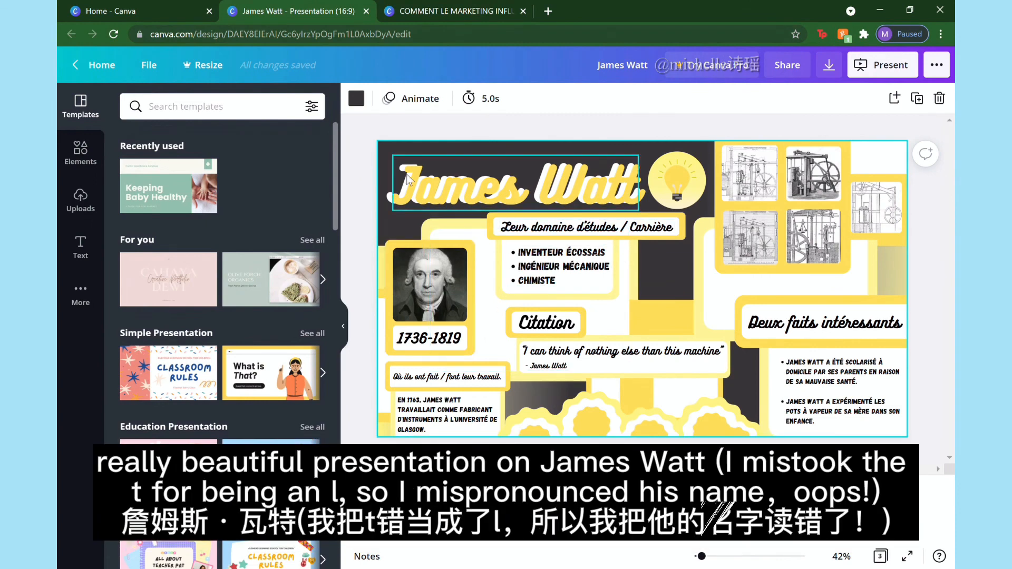
click(544, 322)
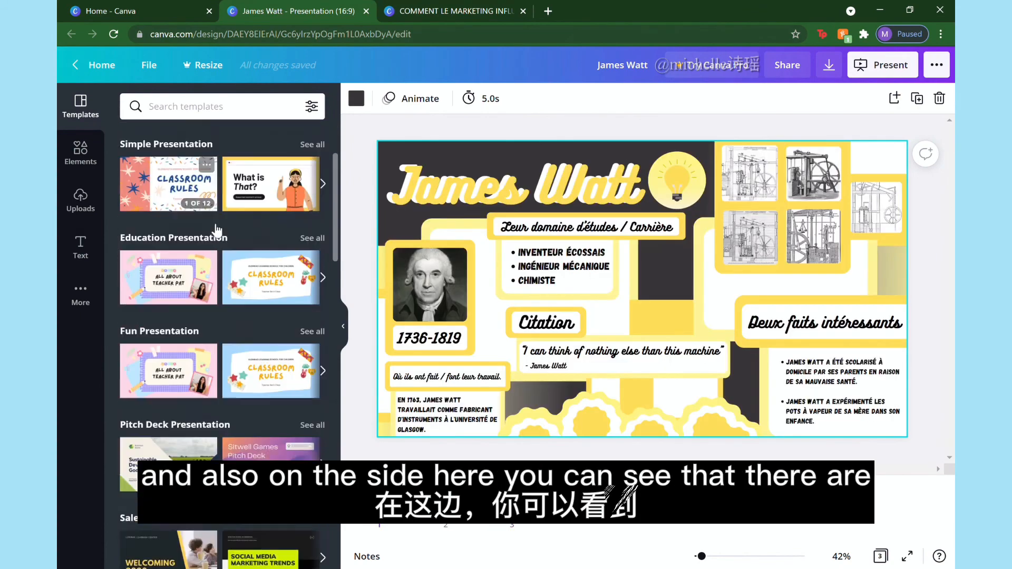
scroll(down, 3)
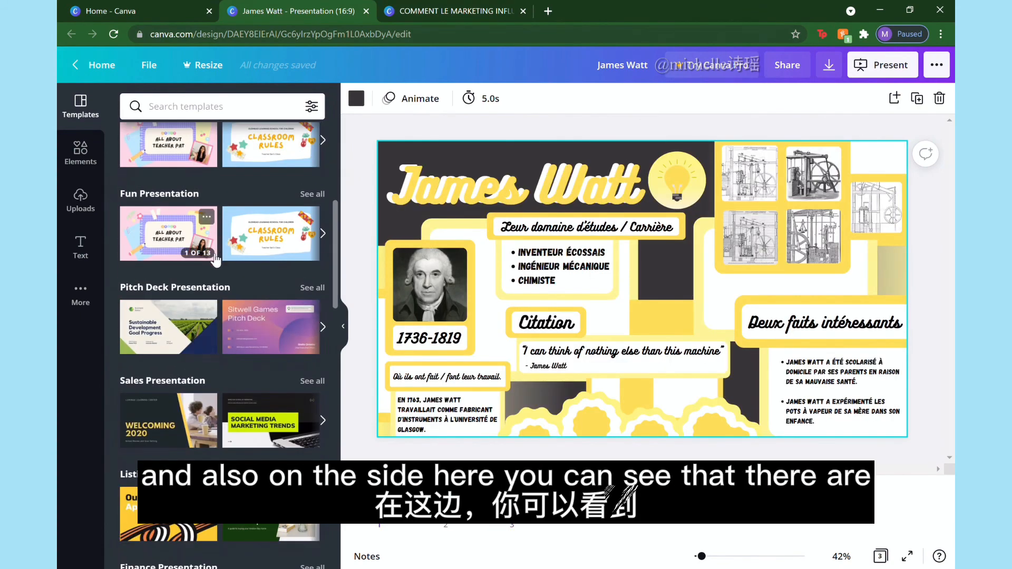
scroll(down, 3)
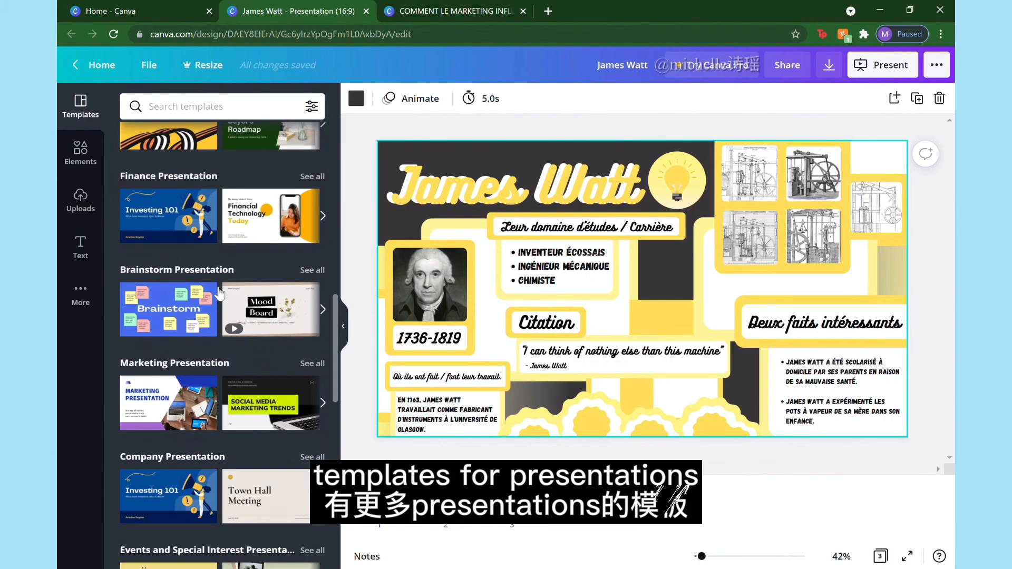
scroll(down, 3)
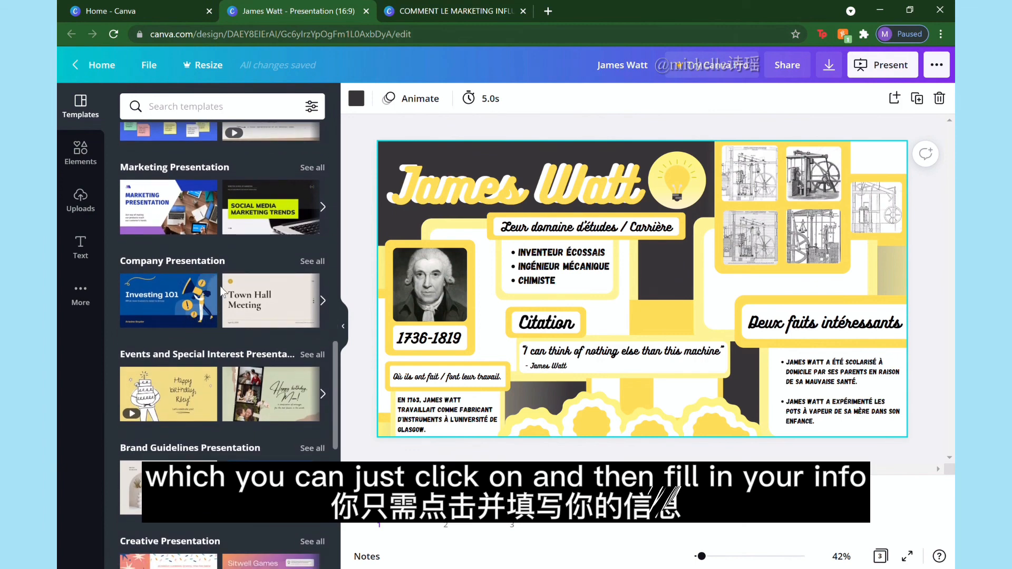
Open COMMENT LE MARKETING and view slide 4, then slide 7 on worldwide consumerism.
click(451, 11)
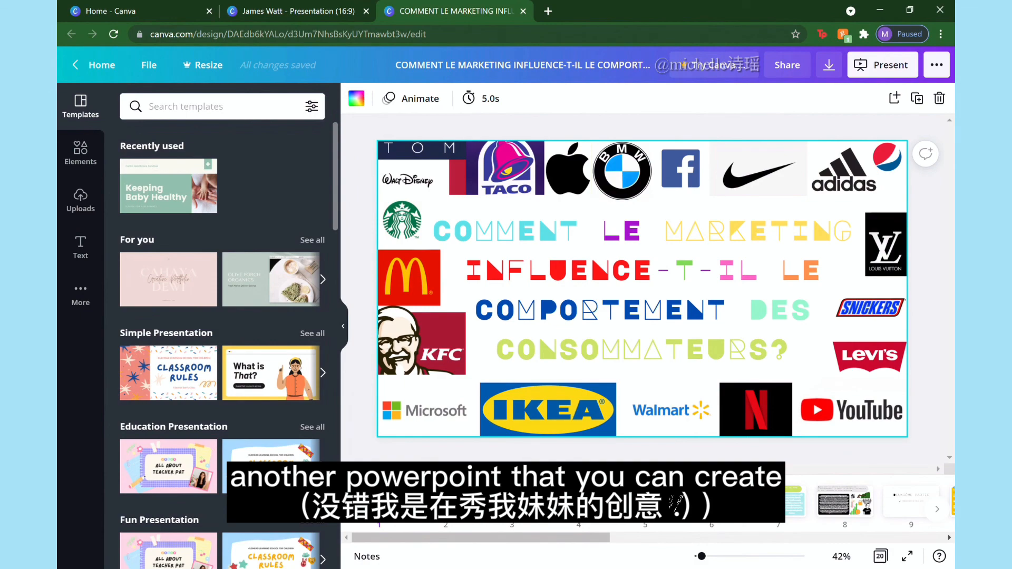
click(446, 501)
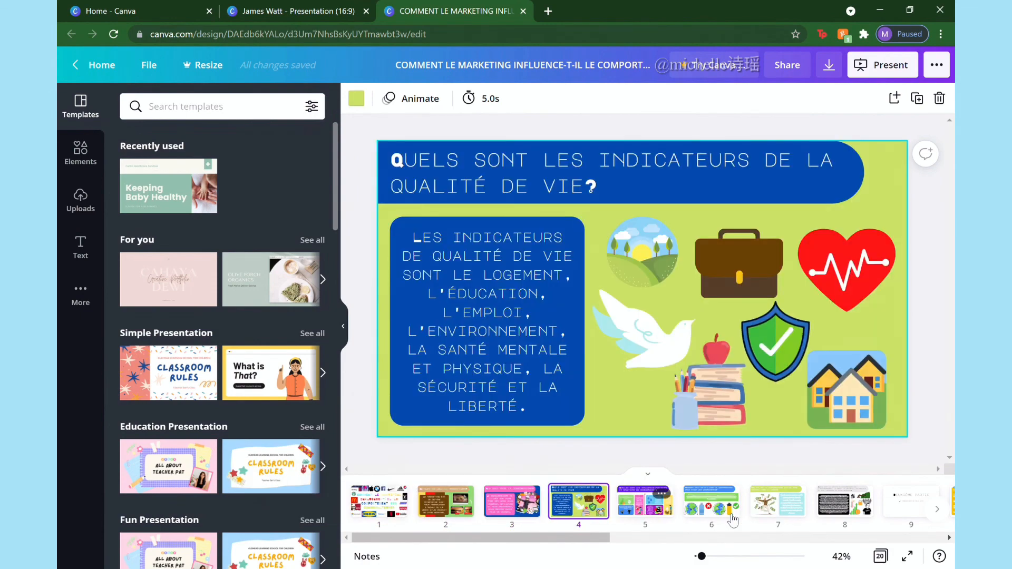
click(778, 500)
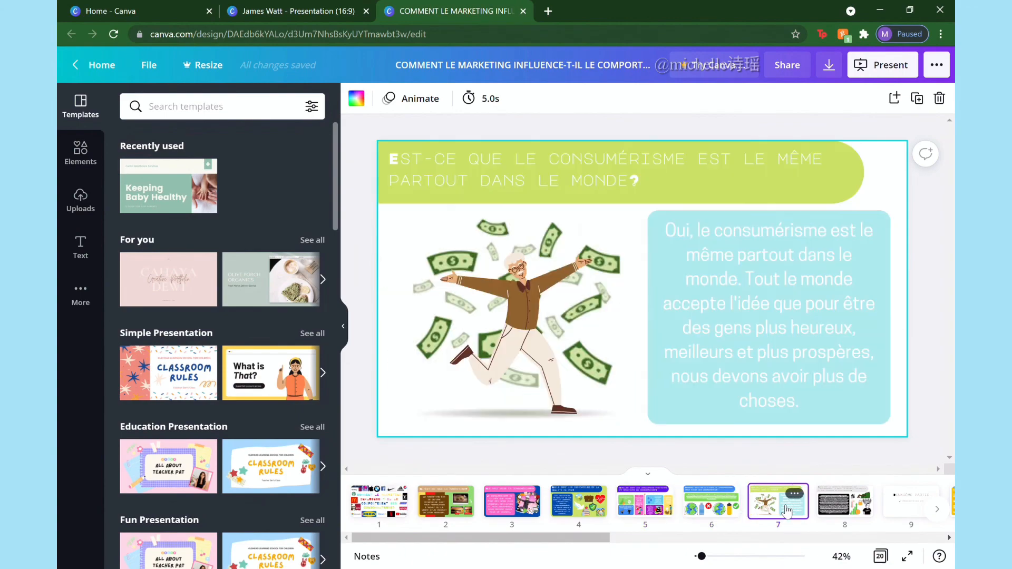